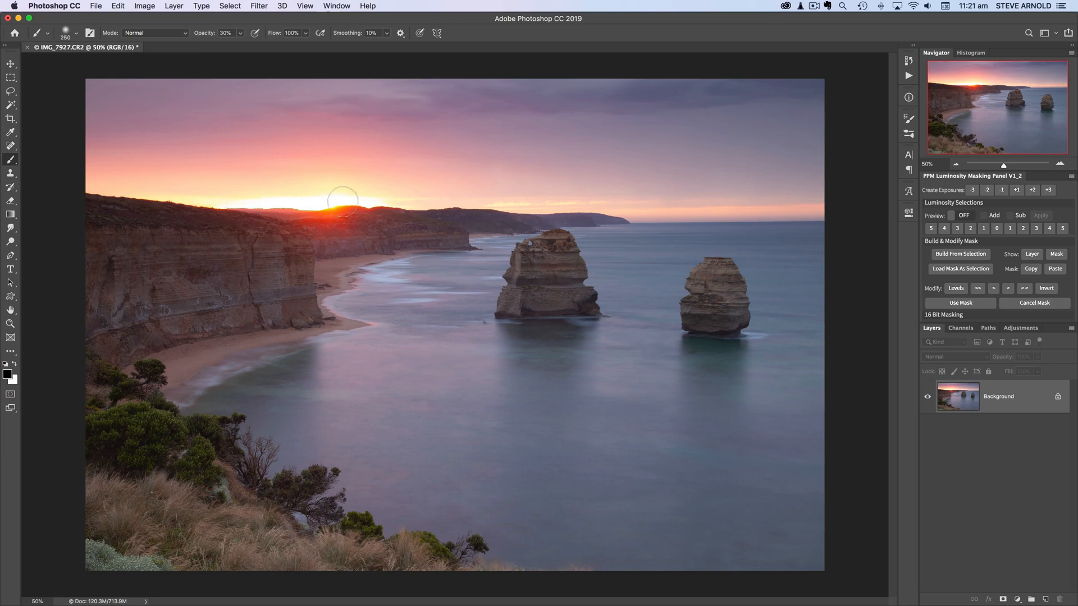
{"action": "mouse_move", "coordinate": [384, 202]}
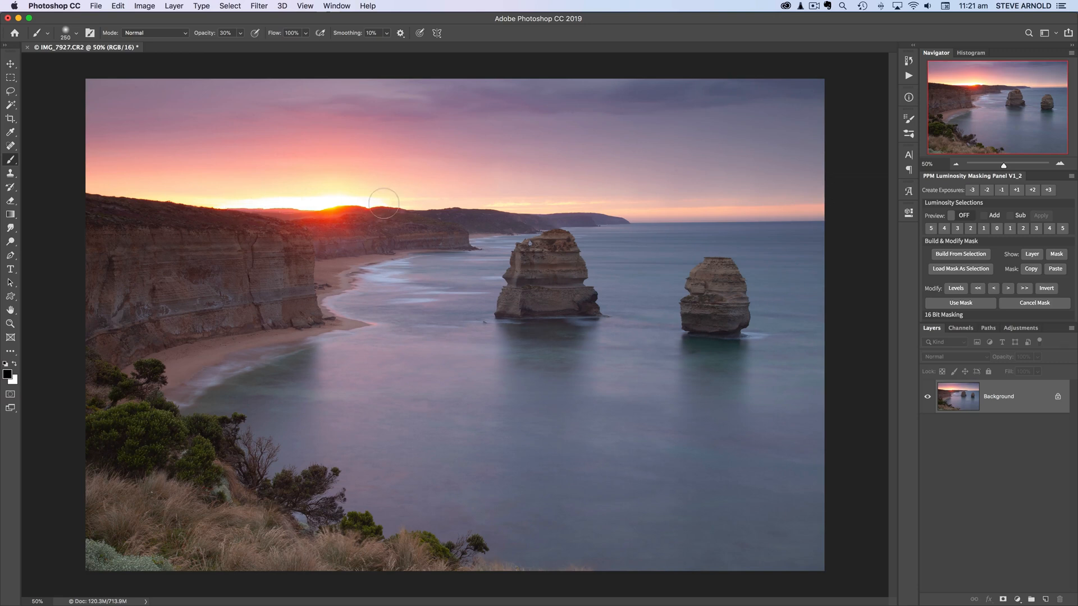
{"action": "mouse_move", "coordinate": [392, 202]}
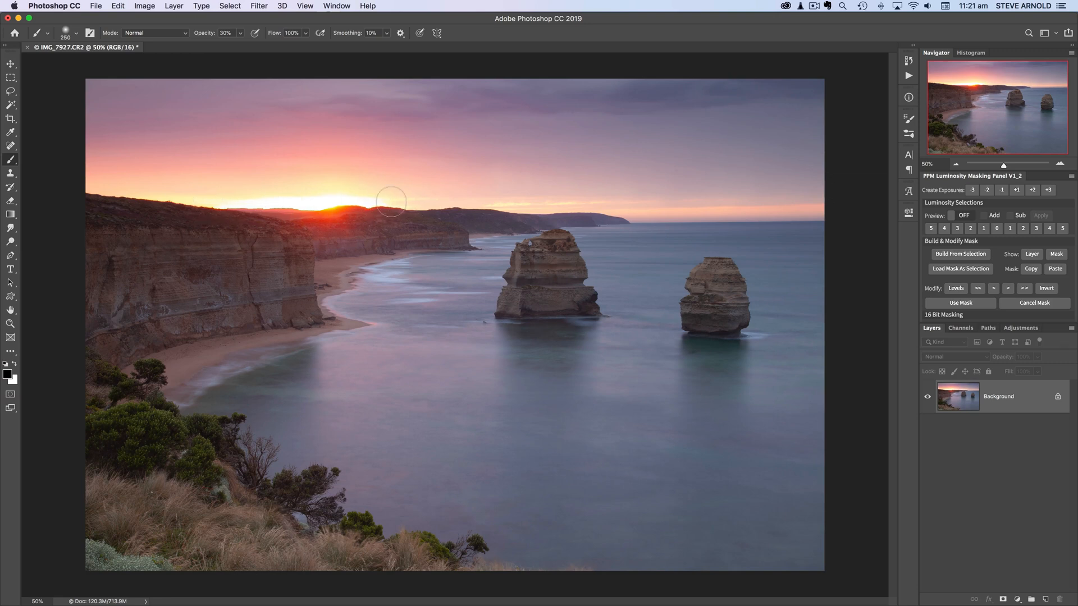
{"action": "mouse_move", "coordinate": [360, 199]}
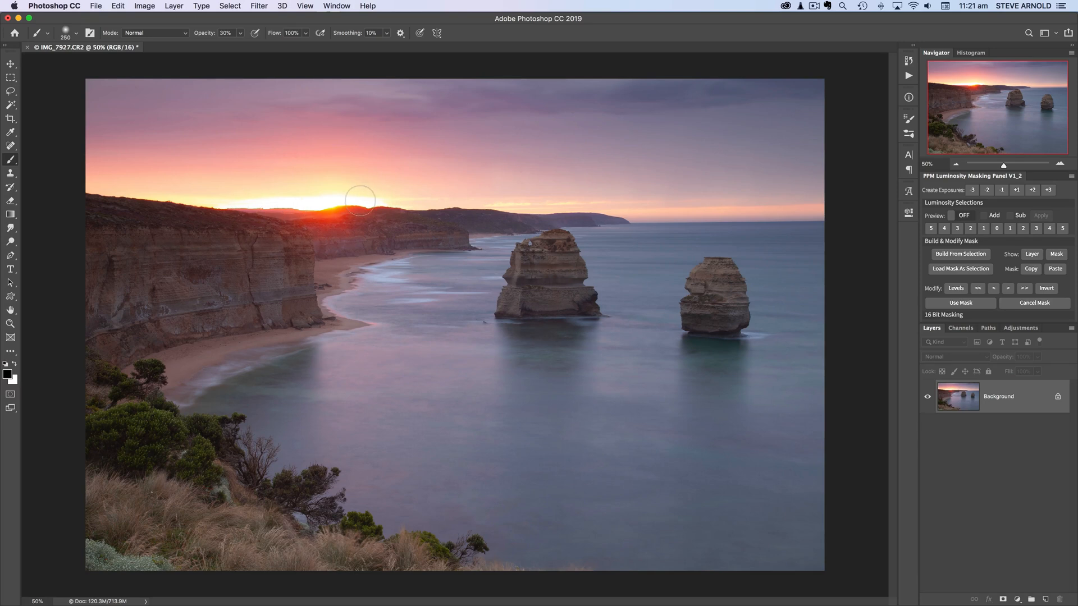
{"action": "mouse_move", "coordinate": [343, 199]}
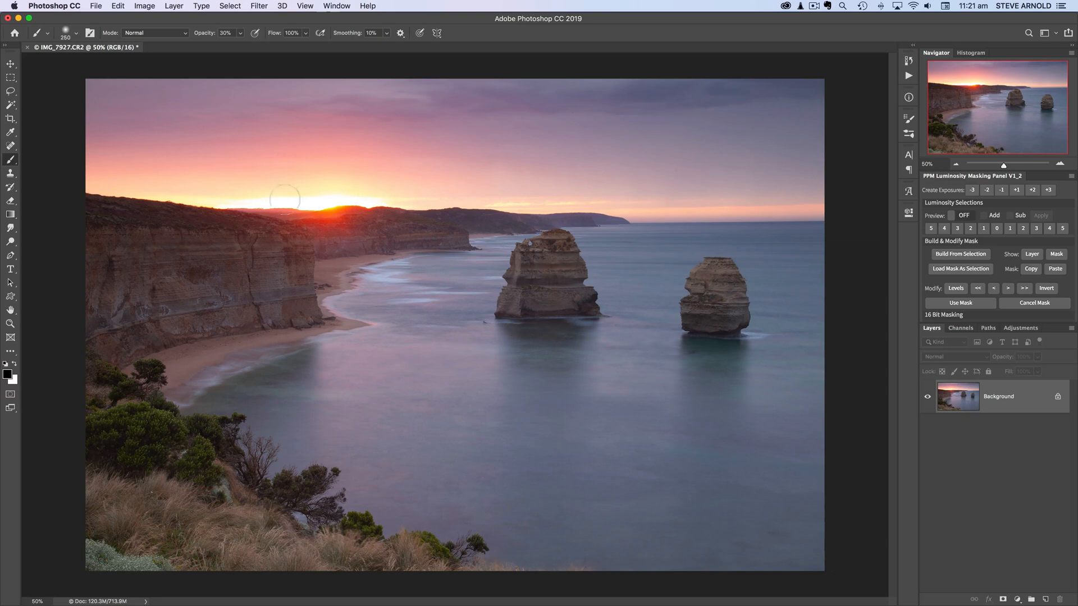
{"action": "mouse_move", "coordinate": [505, 206]}
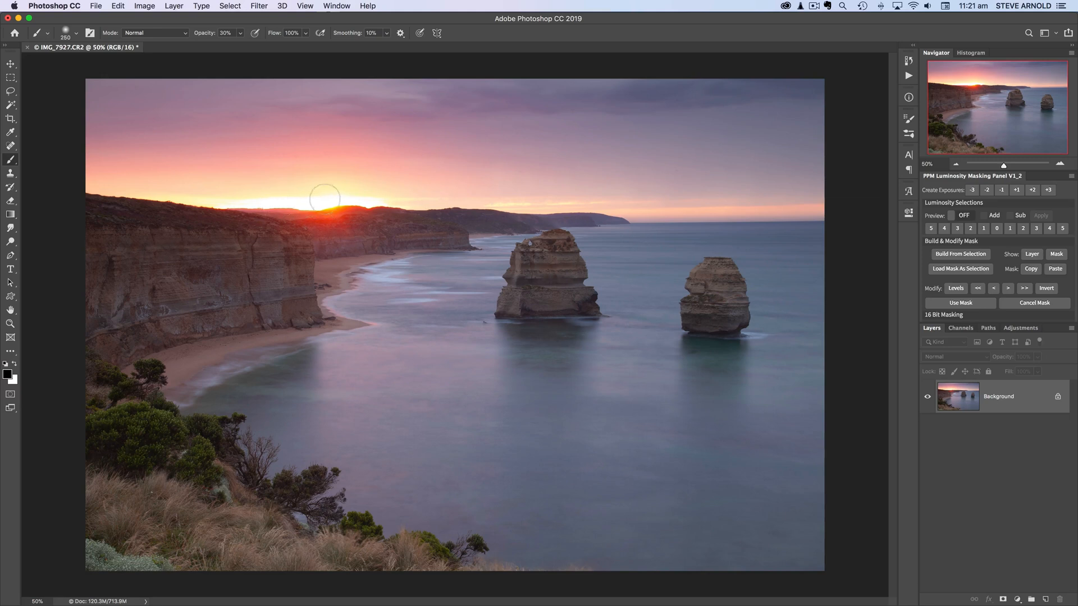
{"action": "mouse_move", "coordinate": [374, 199]}
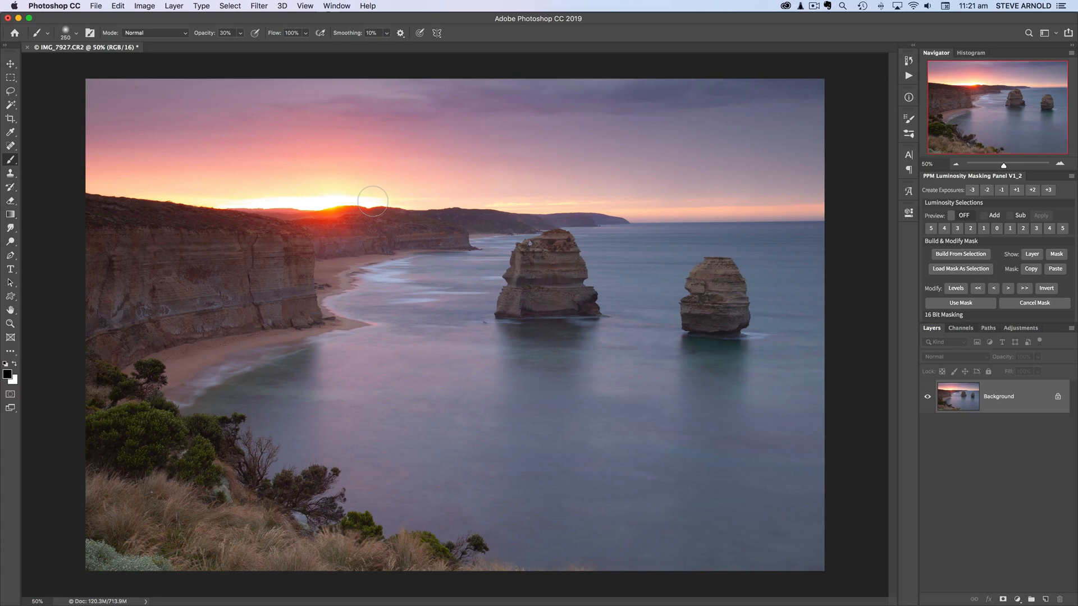
{"action": "mouse_move", "coordinate": [371, 200]}
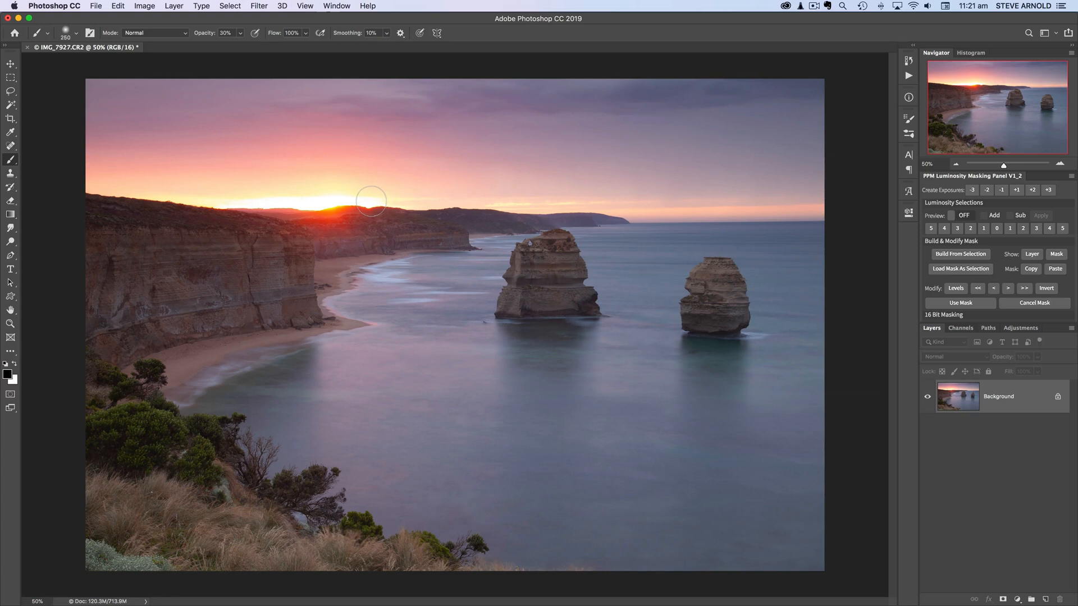
{"action": "mouse_move", "coordinate": [234, 199]}
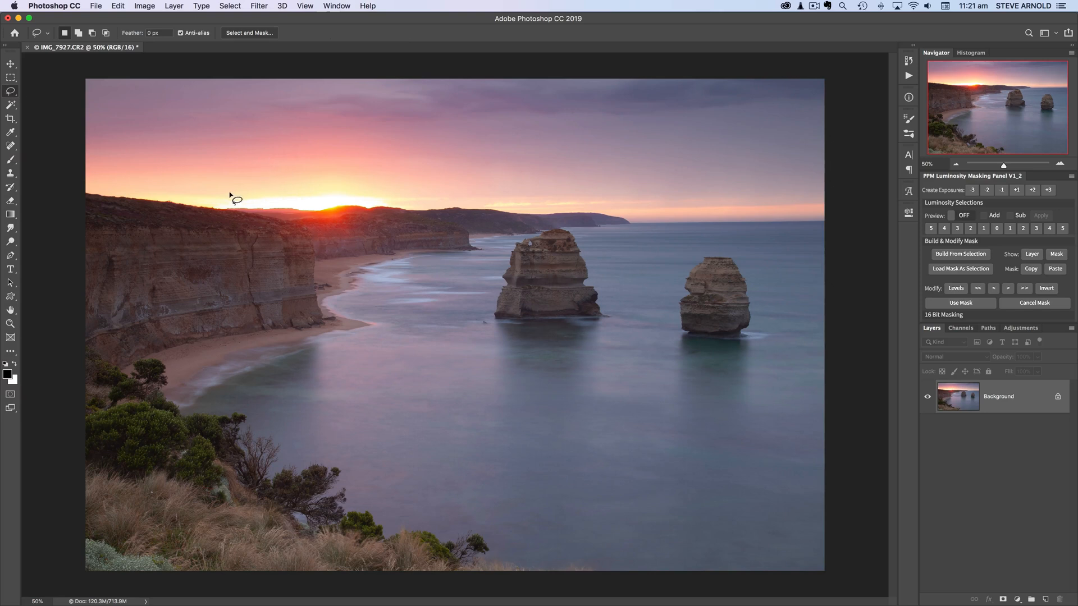
{"action": "mouse_move", "coordinate": [405, 218]}
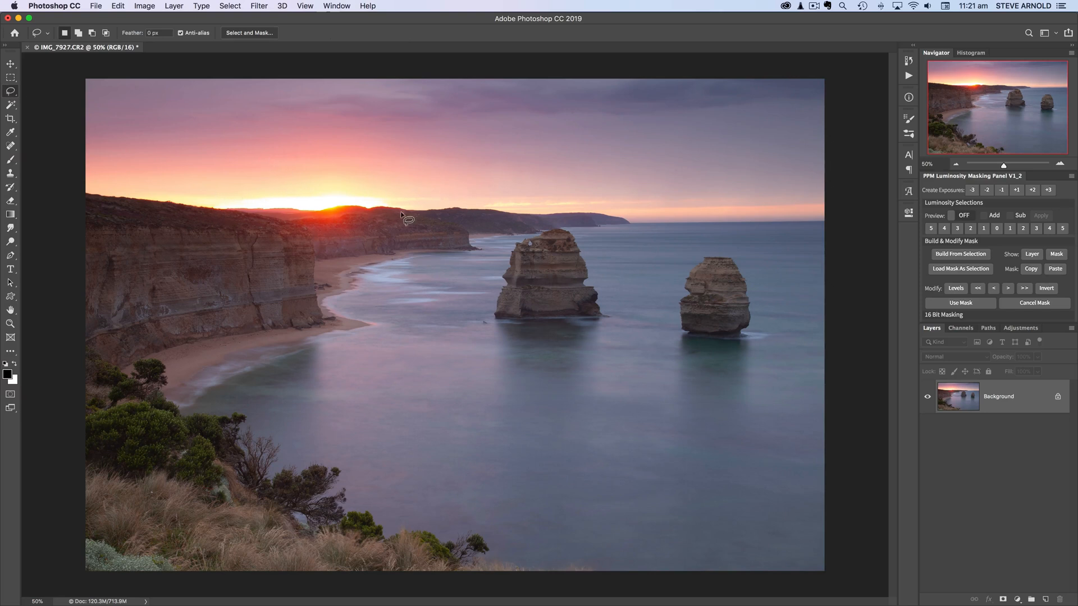
{"action": "mouse_move", "coordinate": [404, 203]}
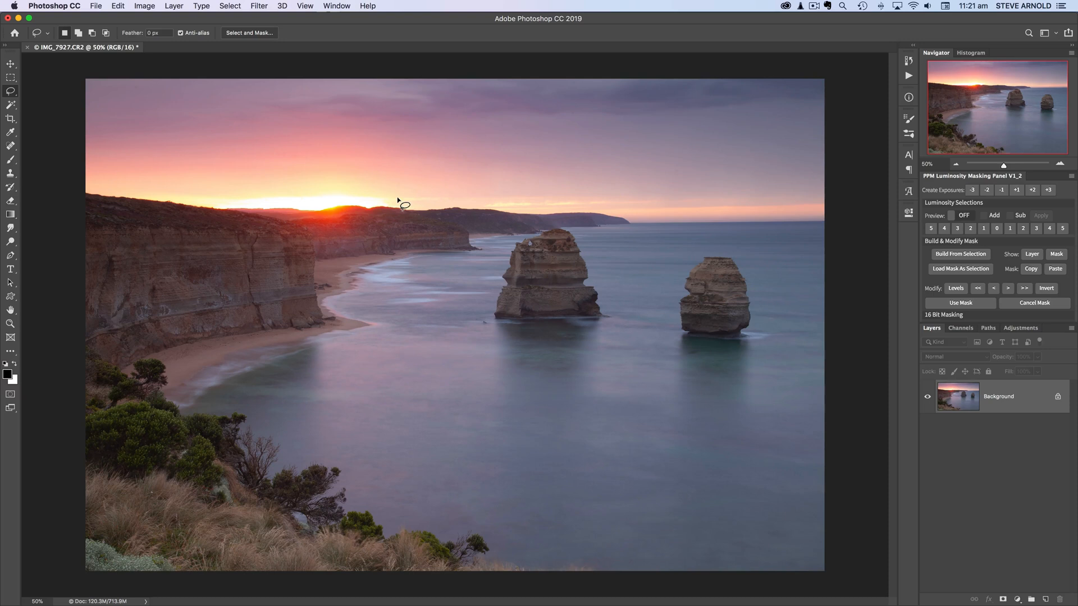
{"action": "mouse_move", "coordinate": [401, 199]}
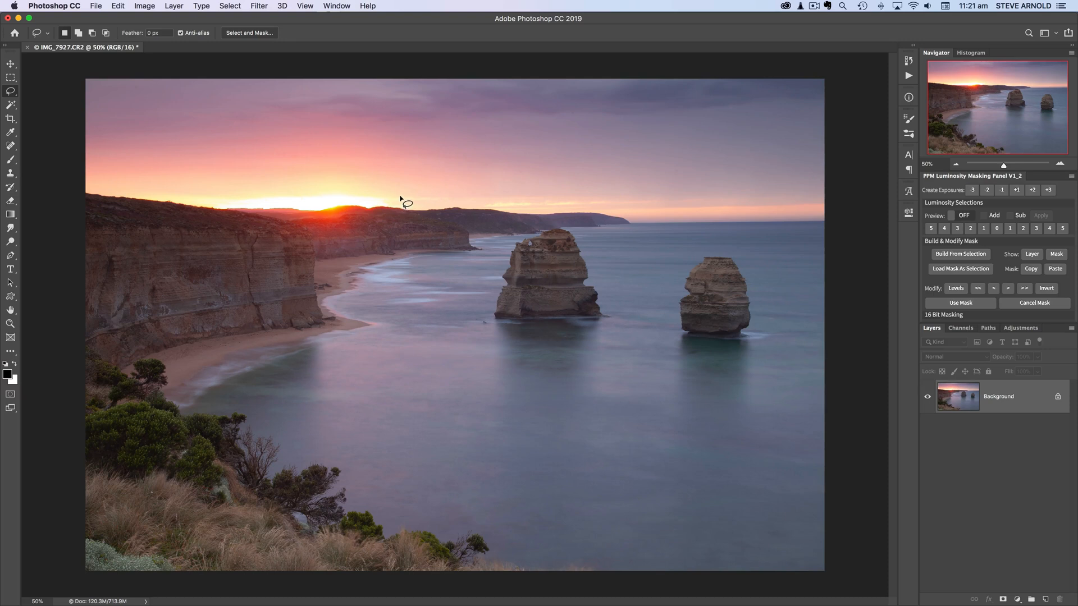
{"action": "mouse_move", "coordinate": [392, 199]}
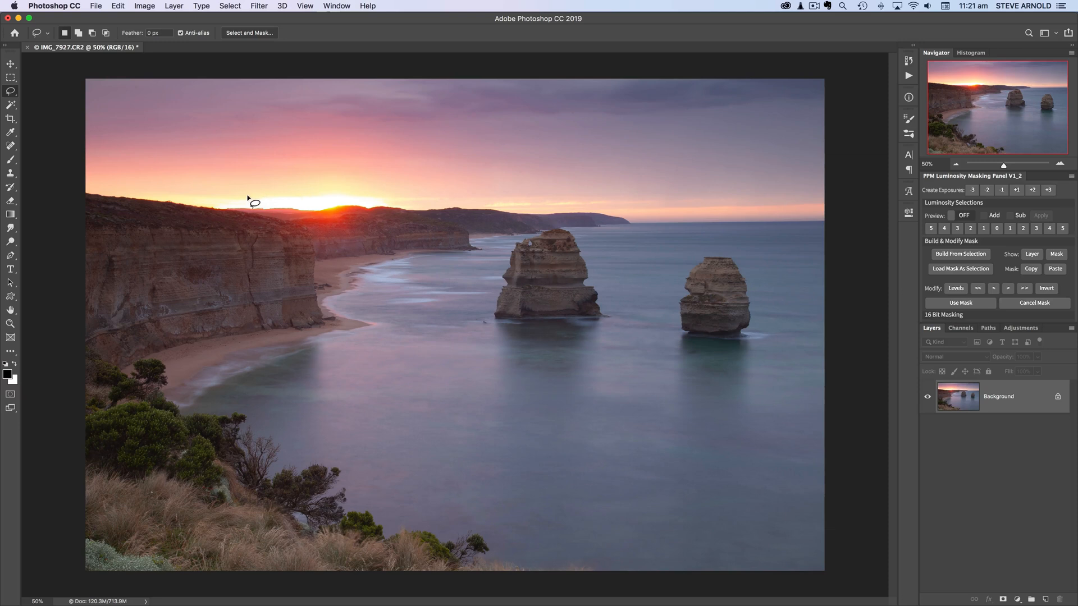
- Lasso-select the stretch of sky around the sun at the horizon
{"action": "left_click_drag", "start_coordinate": [253, 204], "coordinate": [374, 184]}
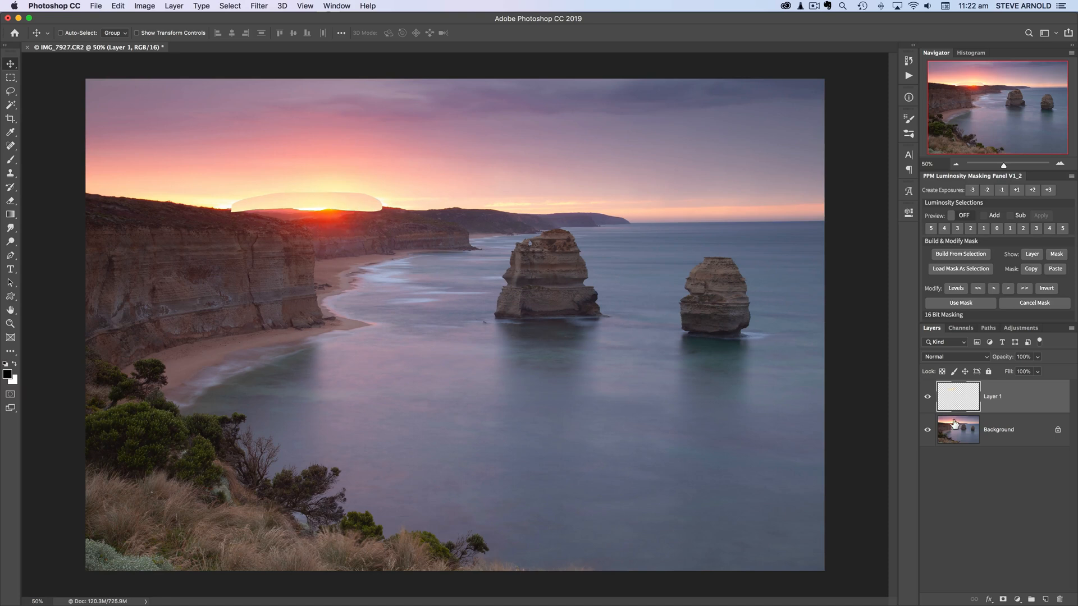
- Switch Layer 1's blend mode to Darken
{"action": "left_click", "coordinate": [954, 356]}
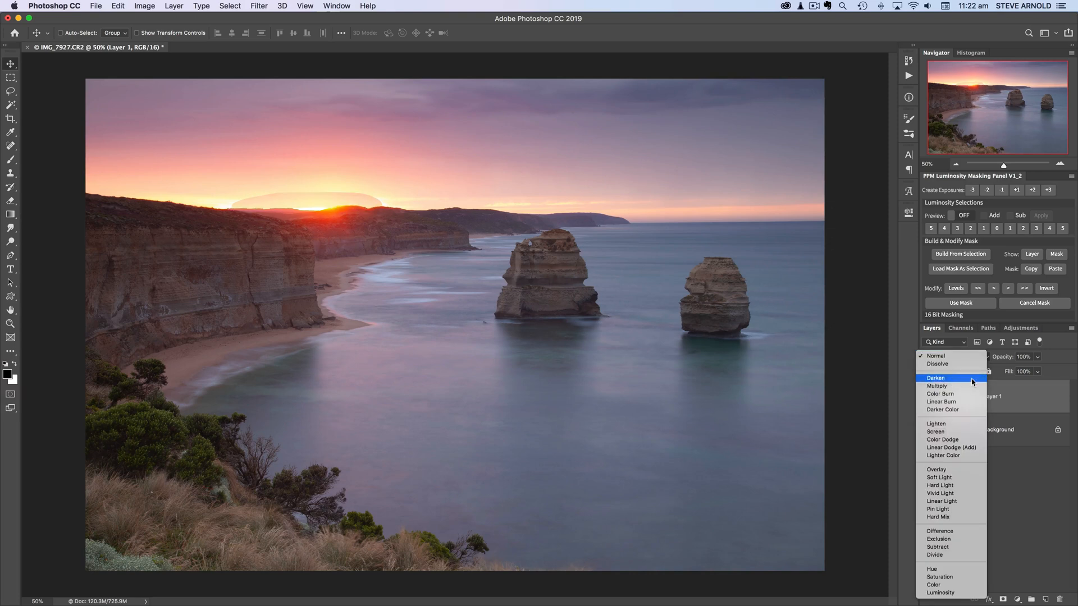
{"action": "left_click", "coordinate": [936, 377]}
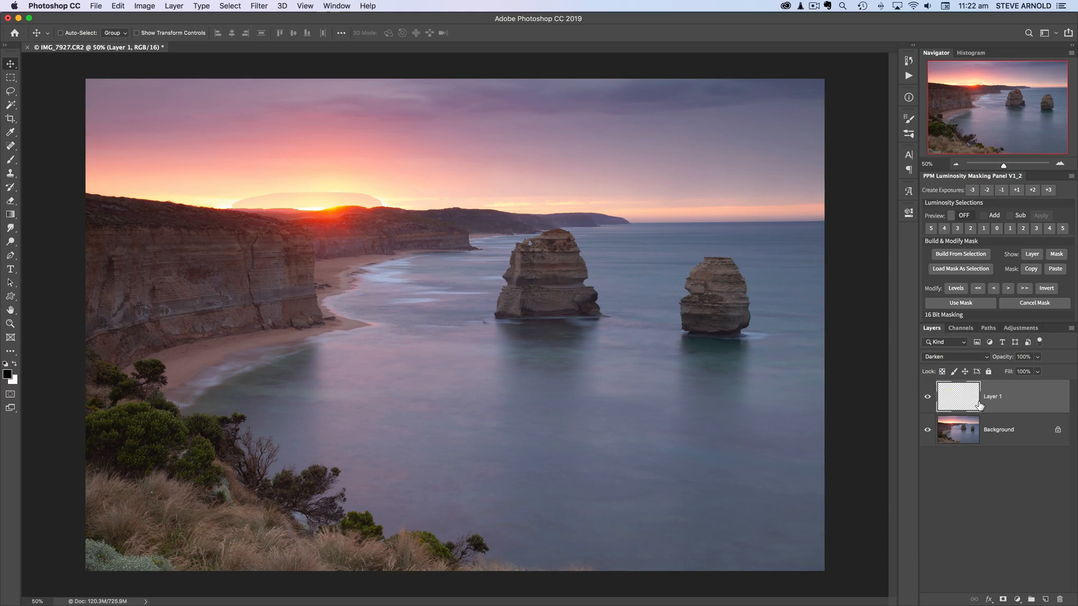
{"action": "mouse_move", "coordinate": [958, 395]}
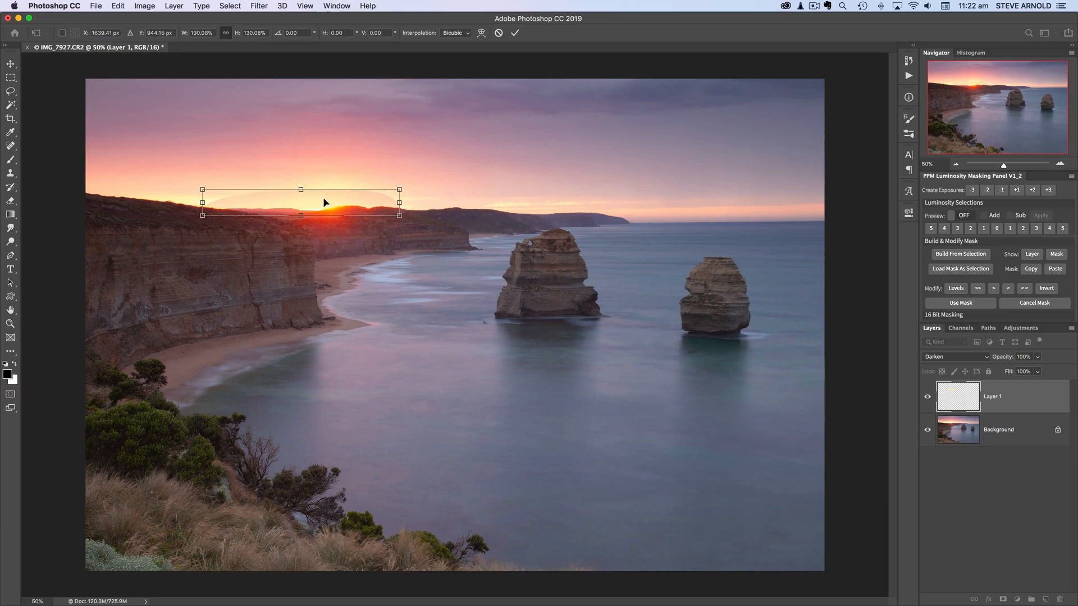
- Enlarge the sky patch and nudge it to sit just above the sun
{"action": "left_click_drag", "start_coordinate": [324, 202], "coordinate": [345, 204]}
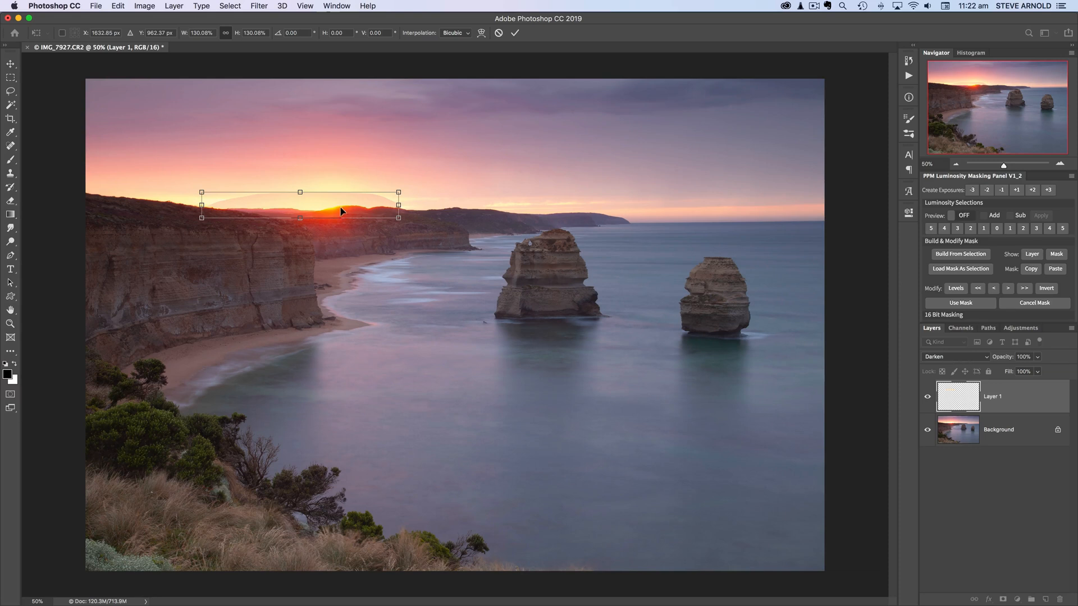
{"action": "left_click_drag", "start_coordinate": [342, 211], "coordinate": [339, 209]}
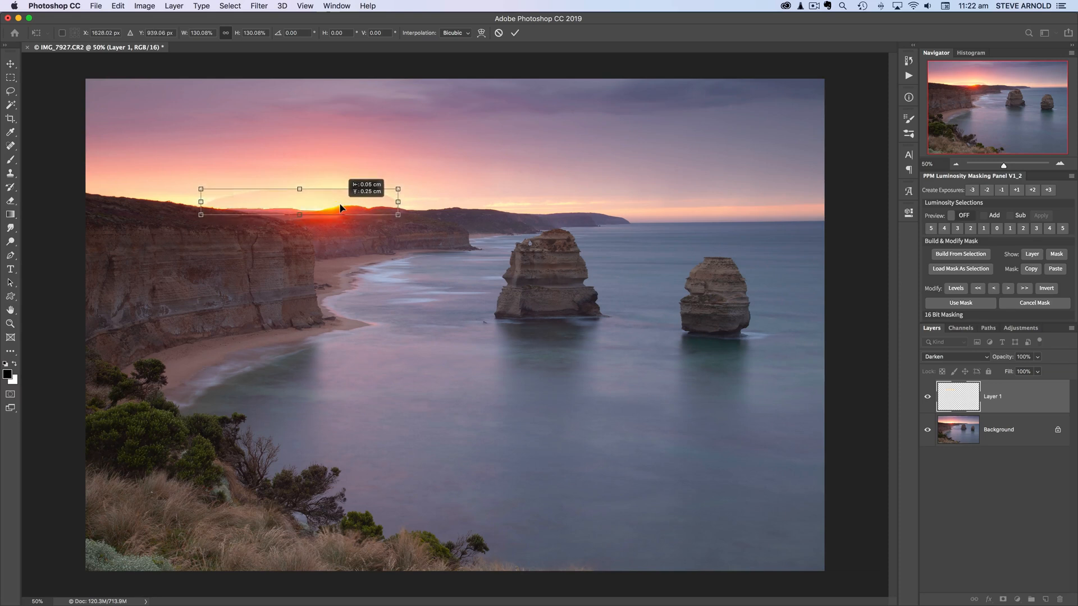
{"action": "left_click_drag", "start_coordinate": [337, 201], "coordinate": [357, 209]}
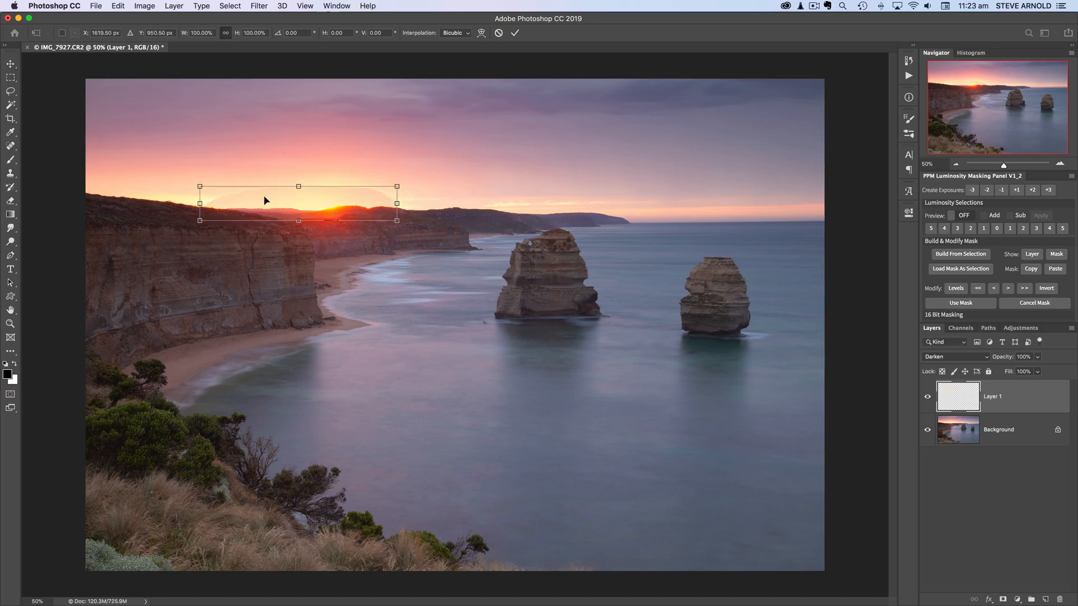
{"action": "mouse_move", "coordinate": [343, 222]}
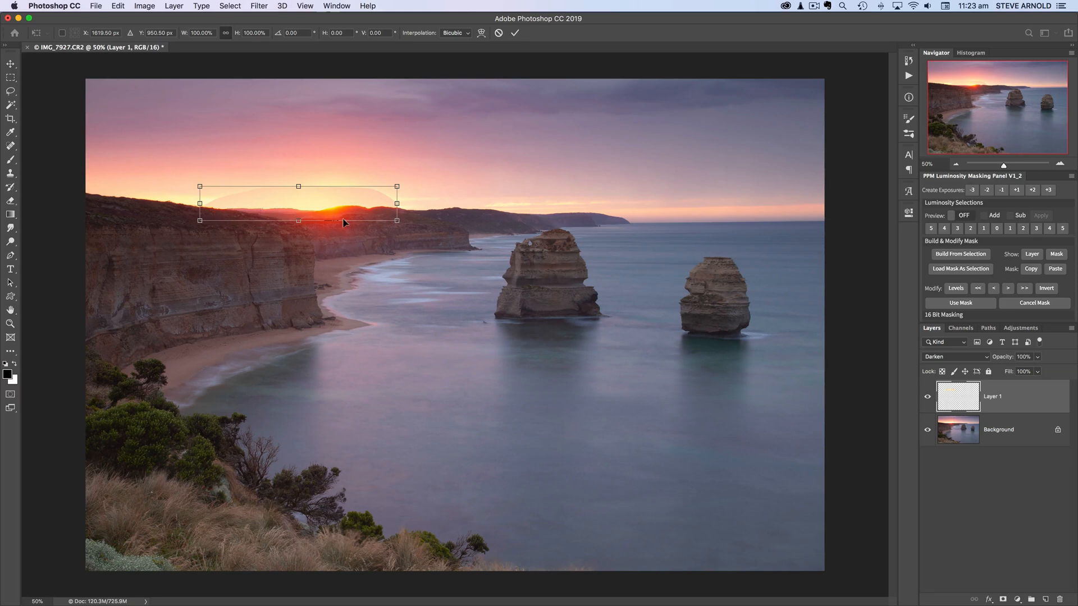
{"action": "mouse_move", "coordinate": [887, 395]}
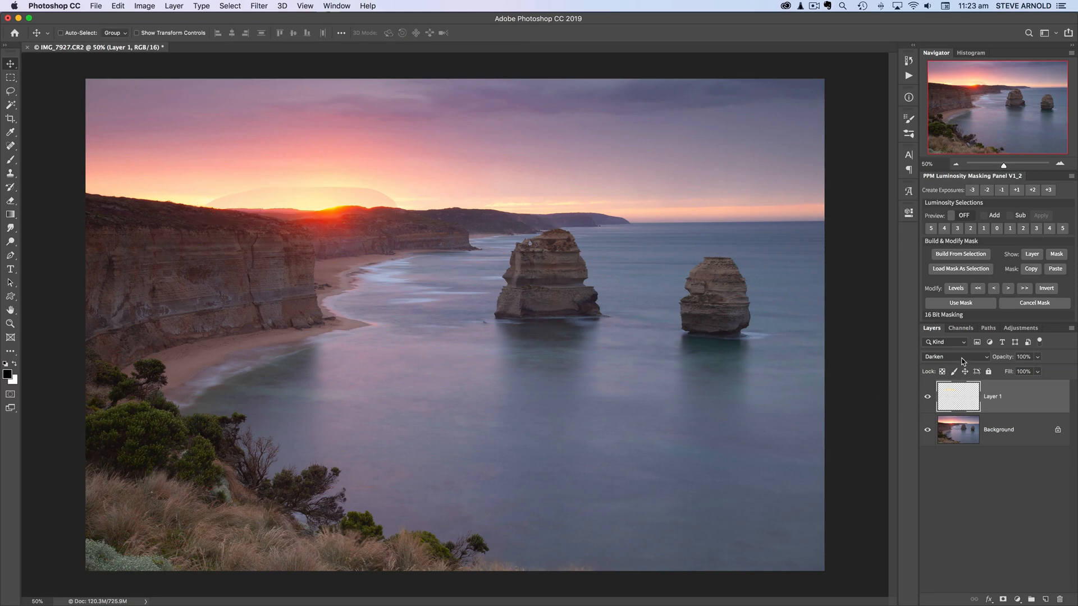
{"action": "left_click", "coordinate": [954, 357]}
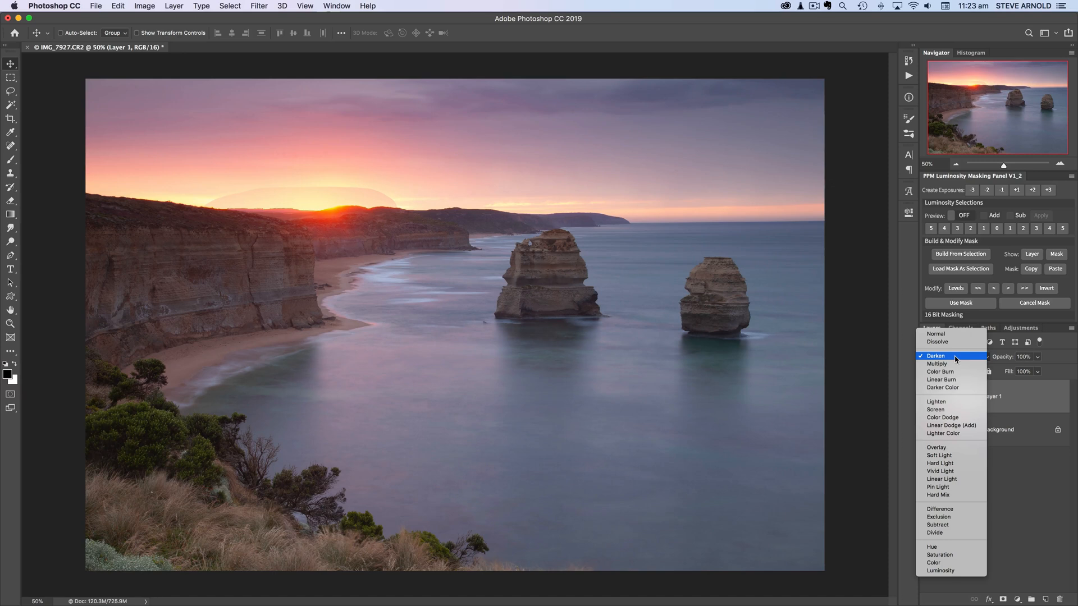
{"action": "left_click", "coordinate": [935, 355]}
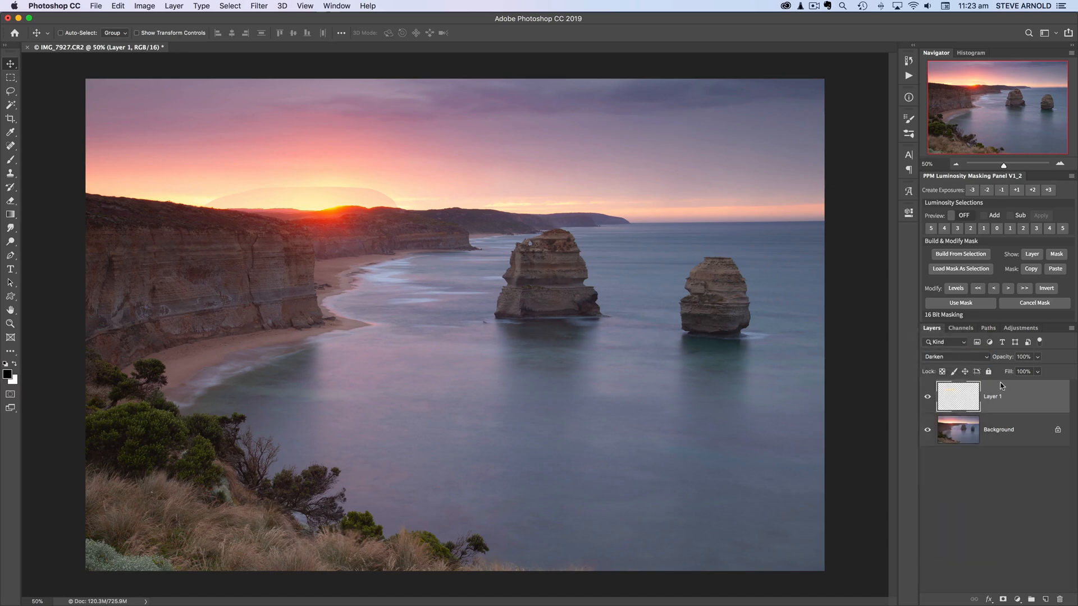
{"action": "mouse_move", "coordinate": [957, 396]}
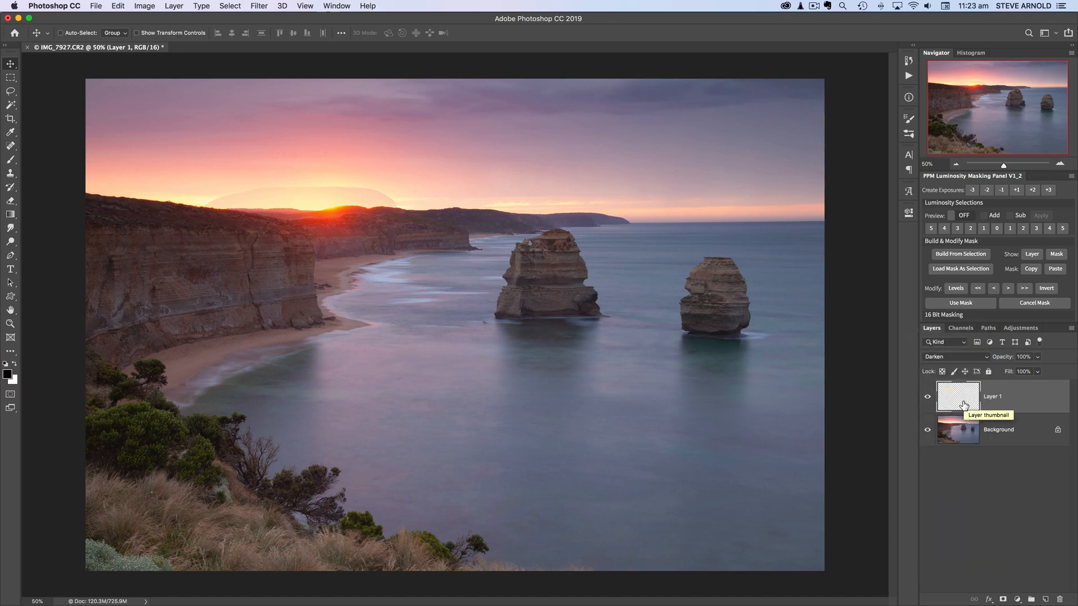
{"action": "mouse_move", "coordinate": [408, 227]}
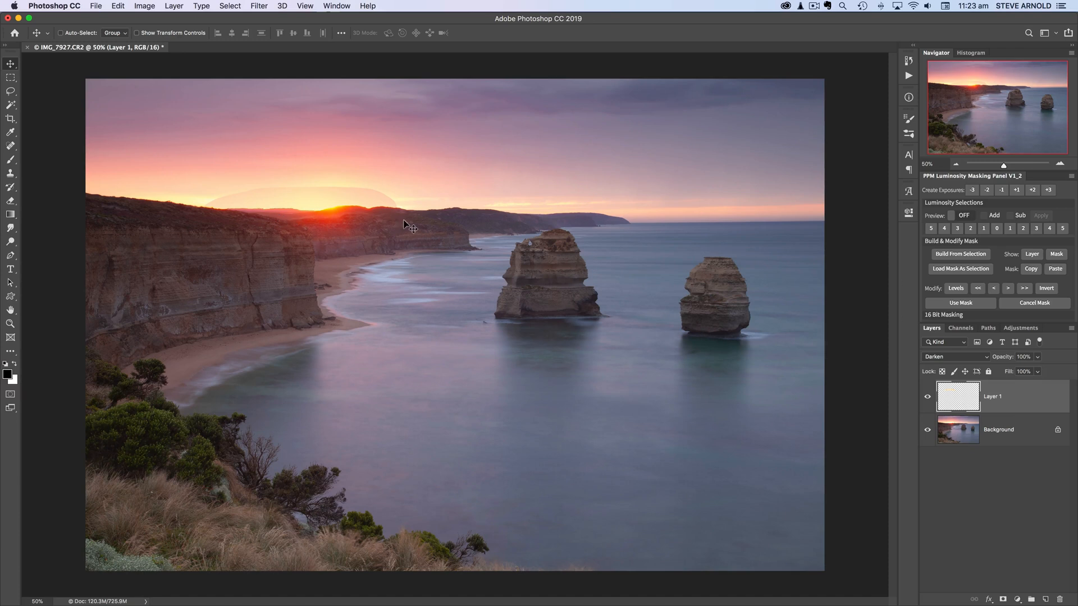
{"action": "mouse_move", "coordinate": [261, 11]}
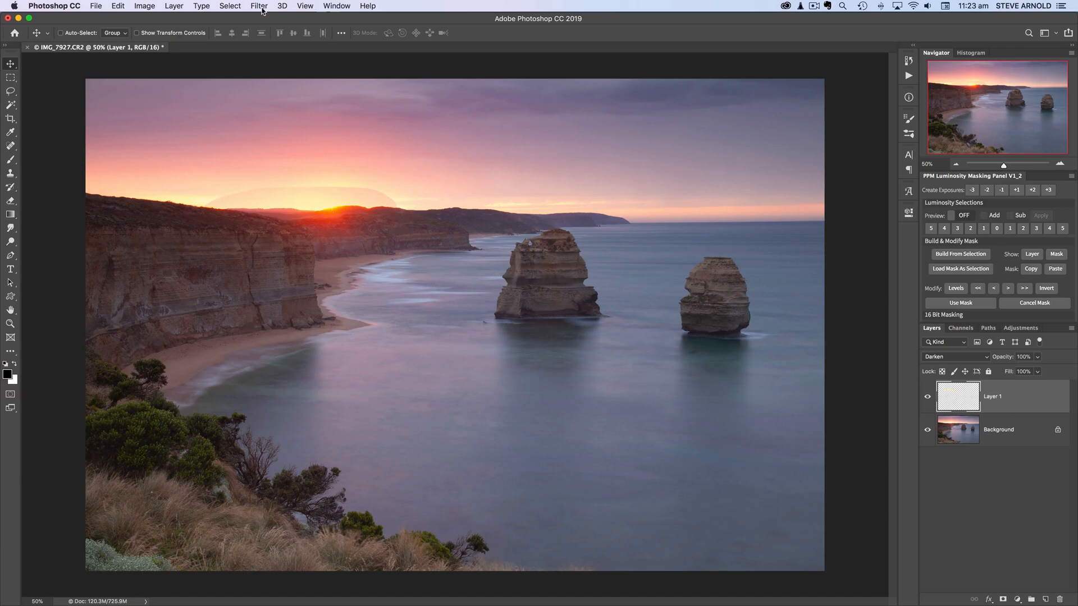
- Blur the sky patch layer with a 59-pixel Gaussian Blur
{"action": "left_click", "coordinate": [259, 6]}
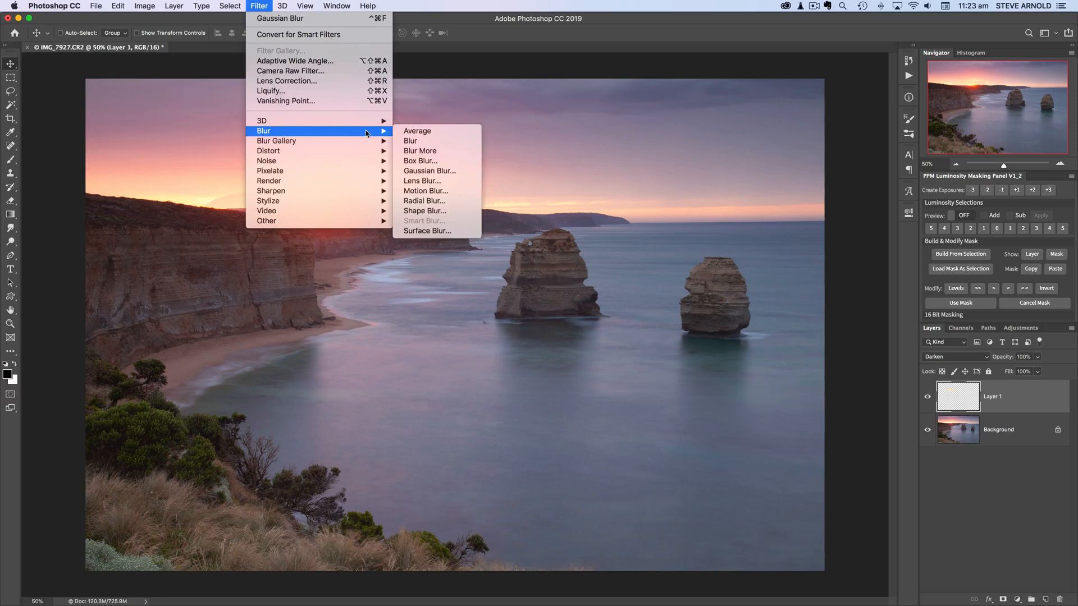
{"action": "left_click", "coordinate": [429, 170]}
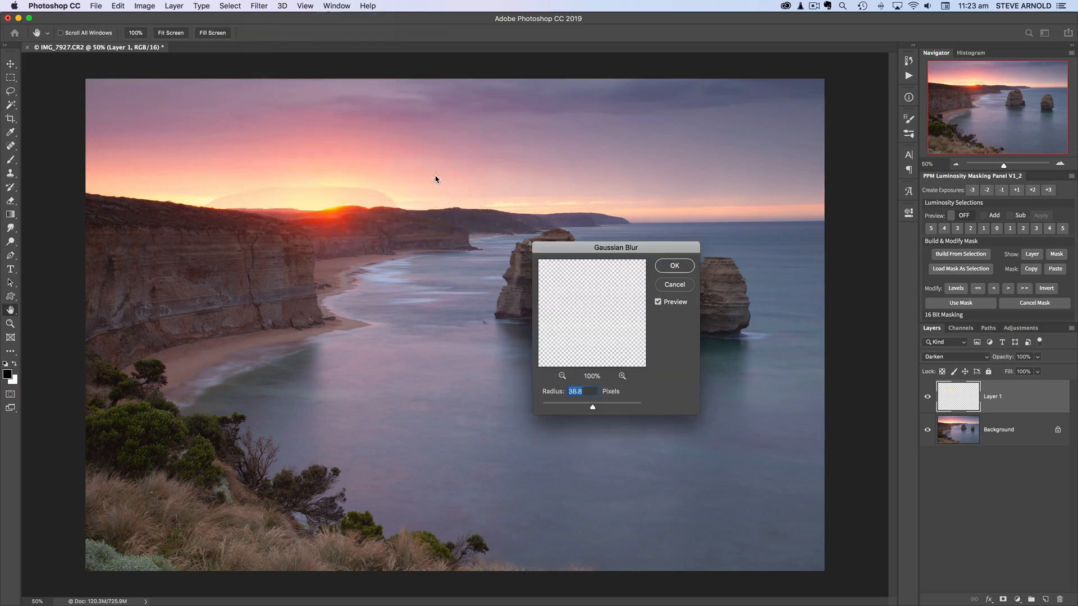
{"action": "left_click_drag", "start_coordinate": [593, 407], "coordinate": [581, 407]}
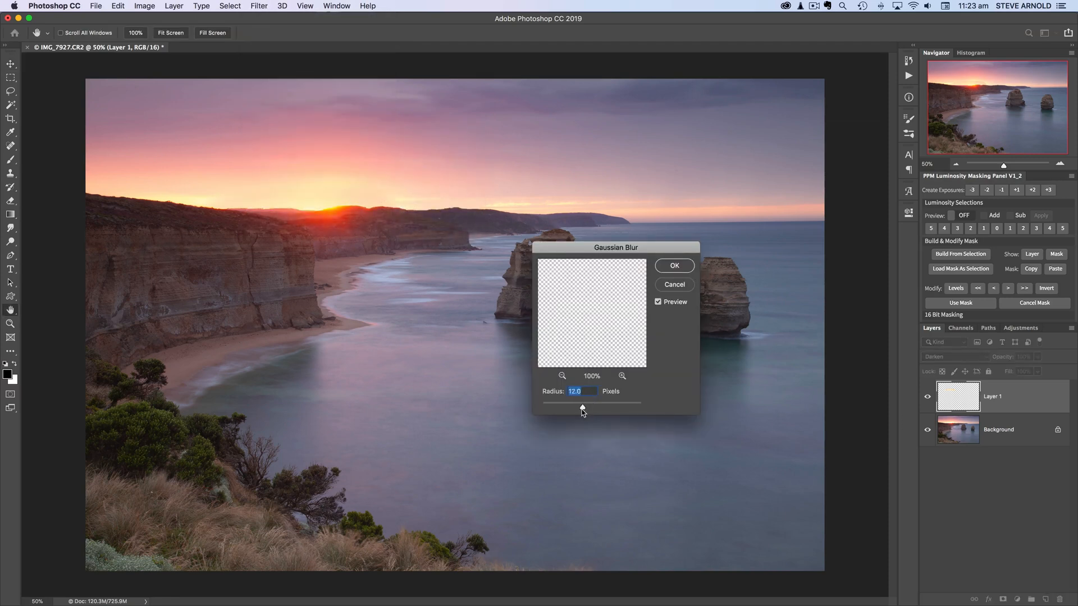
{"action": "left_click_drag", "start_coordinate": [583, 399], "coordinate": [589, 401]}
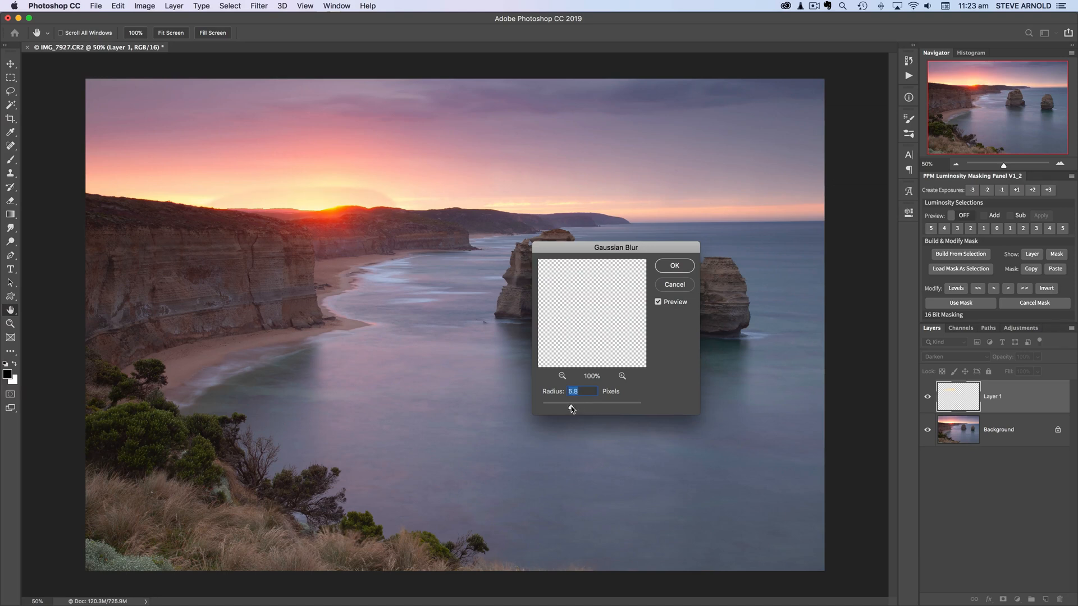
{"action": "left_click_drag", "start_coordinate": [570, 404], "coordinate": [592, 405]}
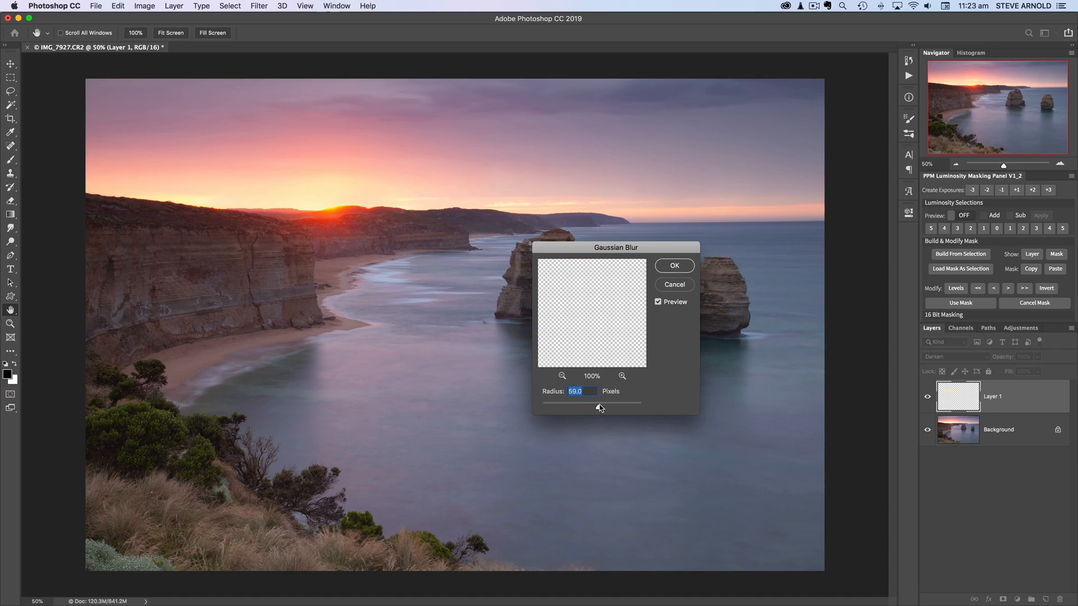
{"action": "mouse_move", "coordinate": [594, 401]}
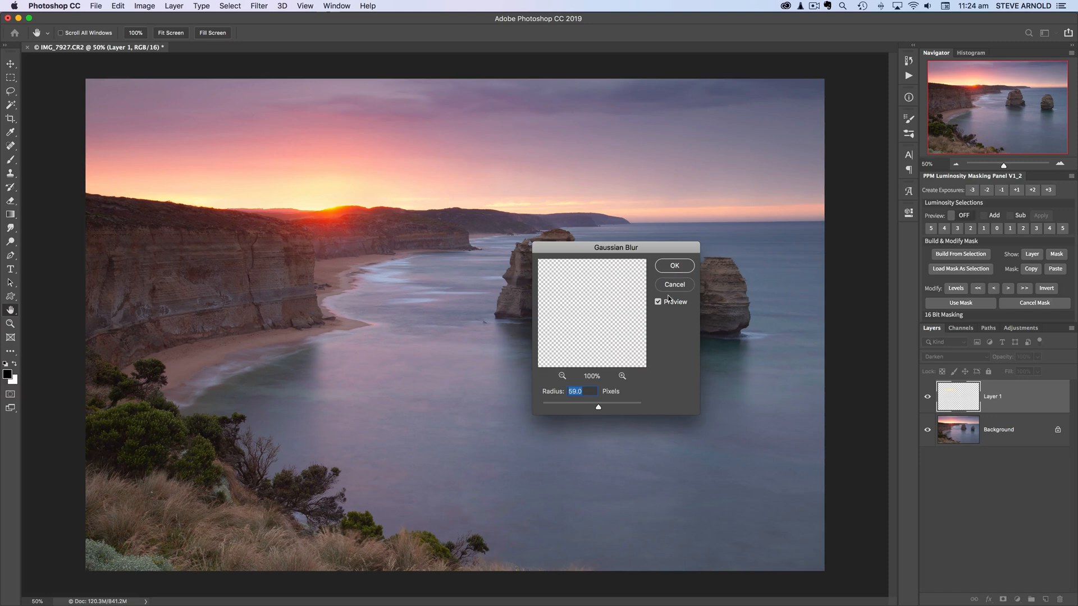
{"action": "left_click", "coordinate": [673, 266]}
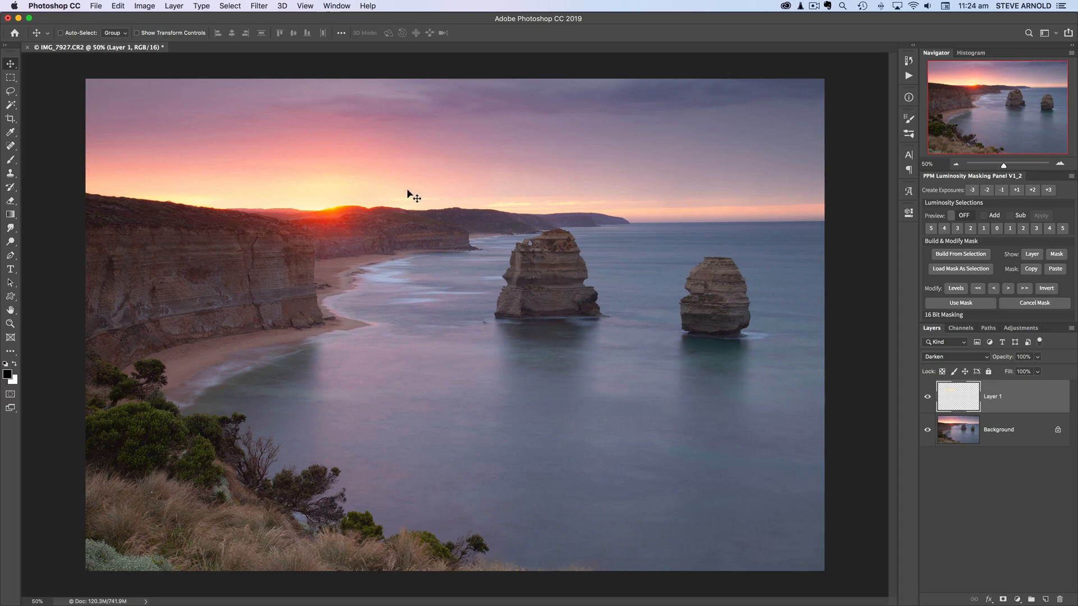
{"action": "mouse_move", "coordinate": [267, 204]}
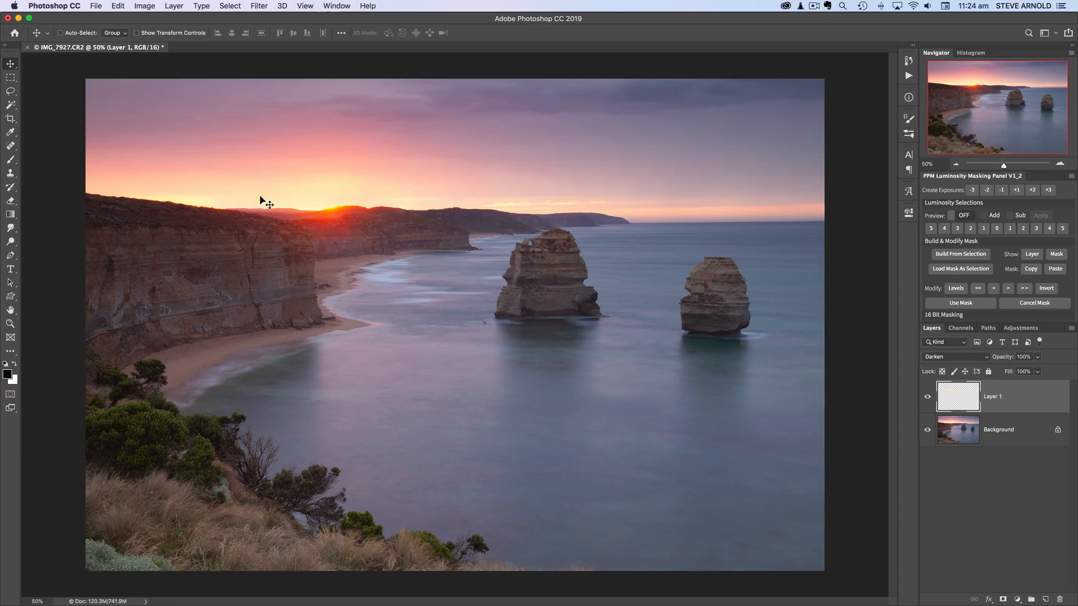
{"action": "mouse_move", "coordinate": [855, 356]}
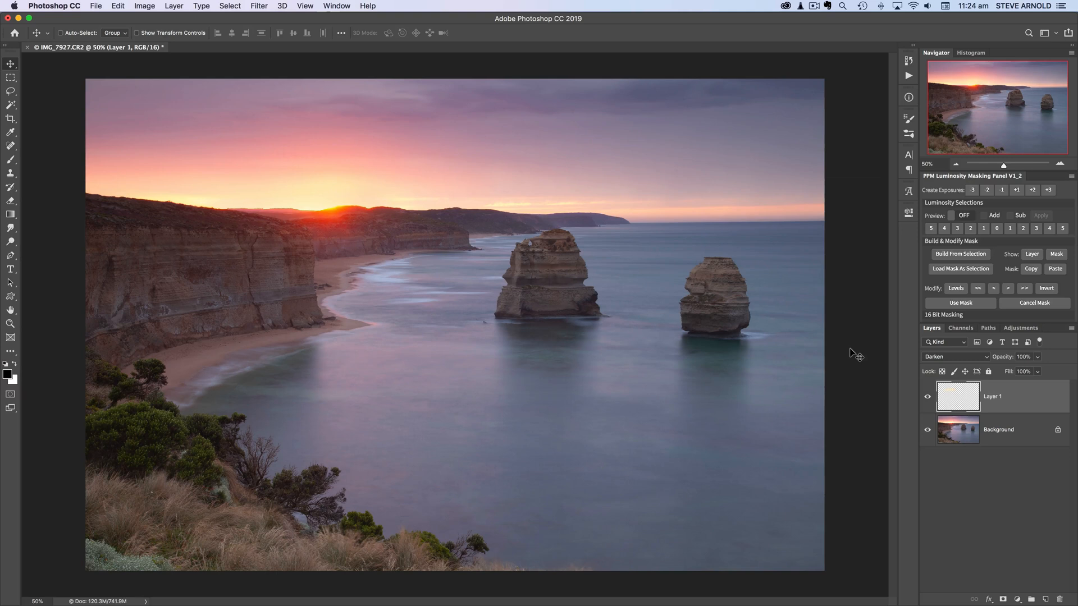
{"action": "mouse_move", "coordinate": [884, 373]}
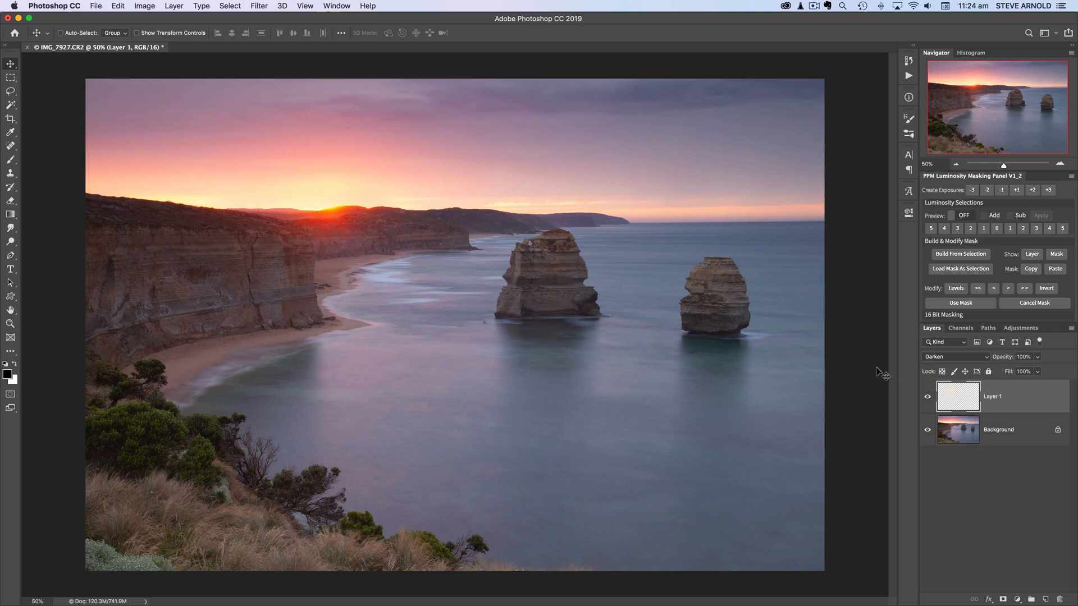
{"action": "mouse_move", "coordinate": [309, 209]}
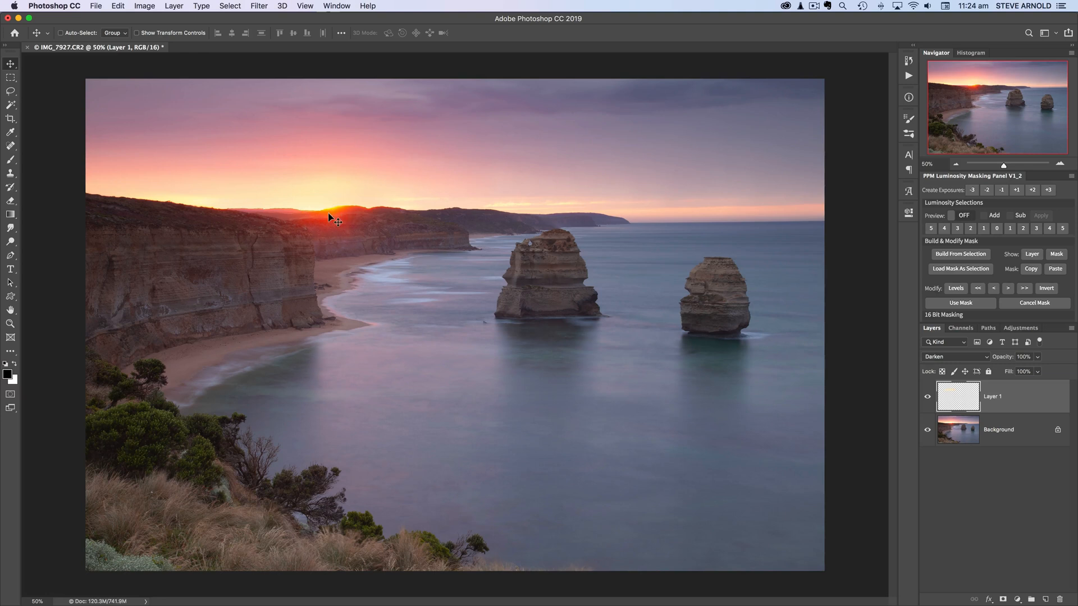
{"action": "mouse_move", "coordinate": [805, 373]}
{"action": "type", "text": "86"}
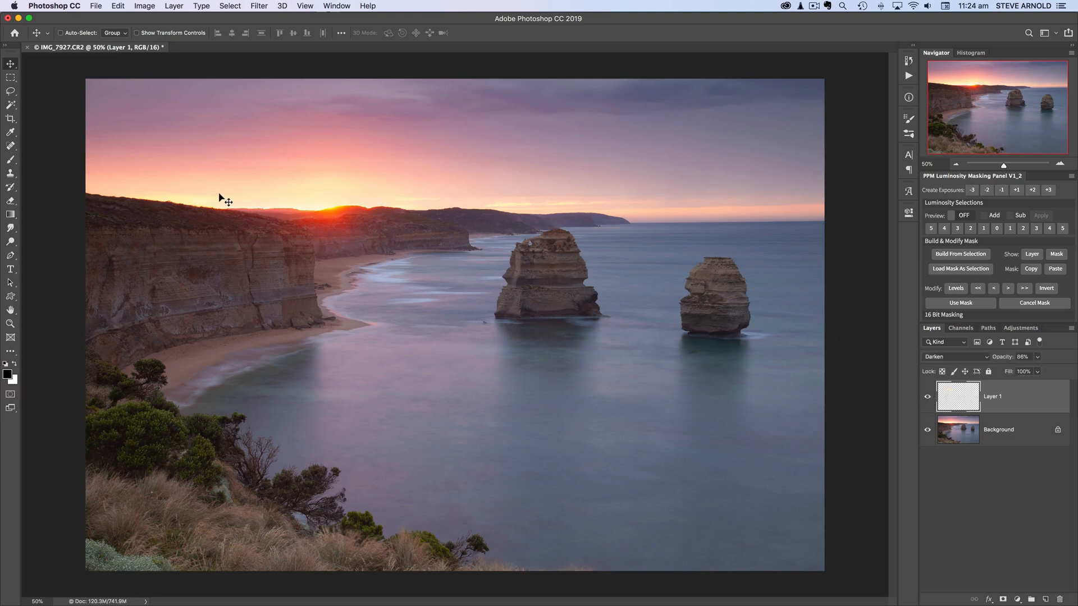
{"action": "mouse_move", "coordinate": [335, 206]}
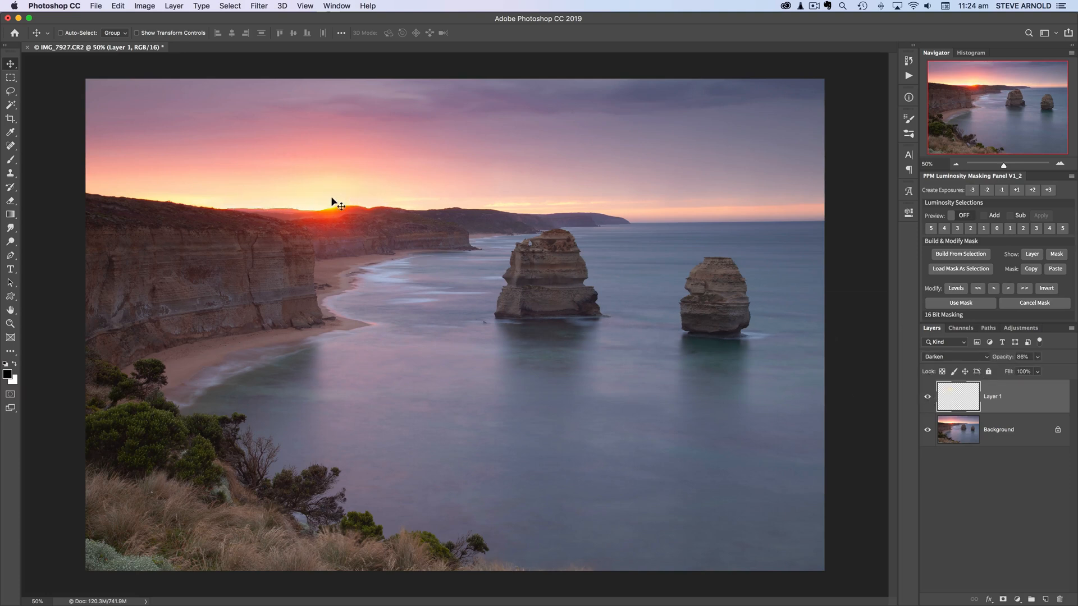
{"action": "mouse_move", "coordinate": [318, 205]}
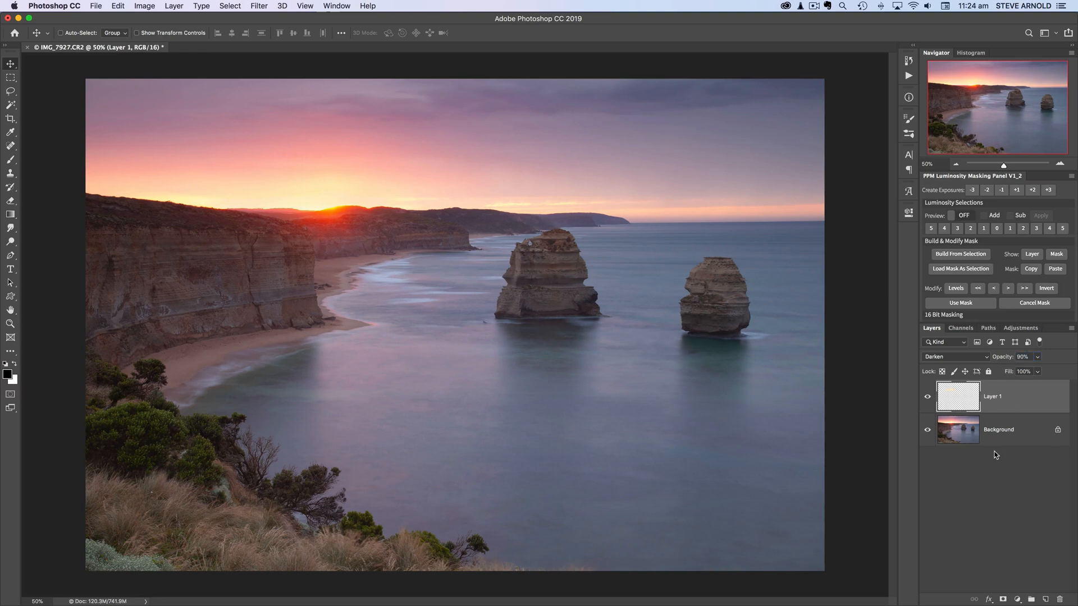
{"action": "mouse_move", "coordinate": [993, 484]}
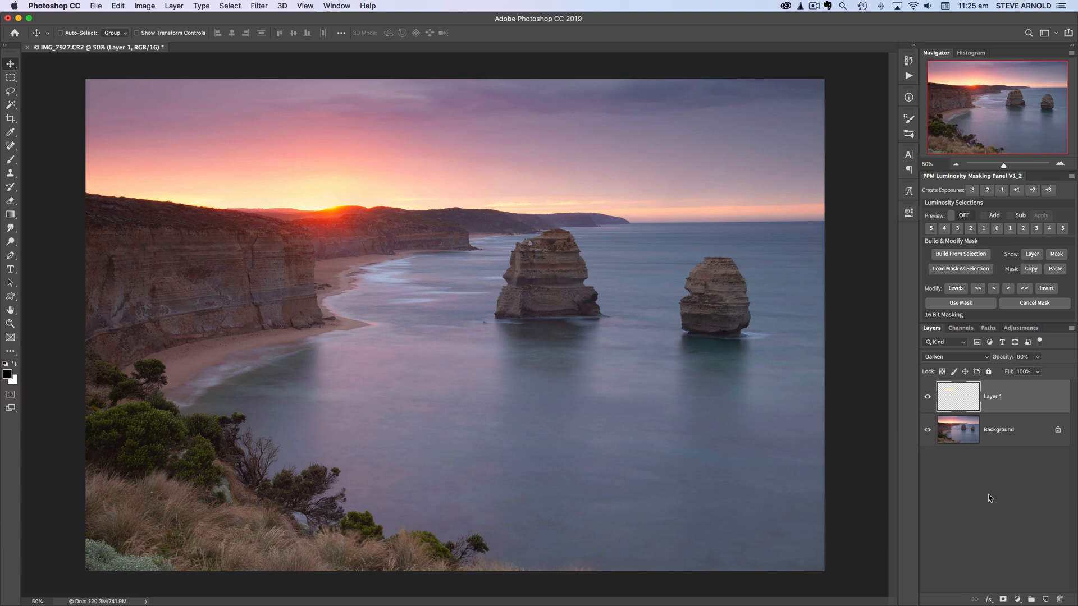
{"action": "mouse_move", "coordinate": [991, 488]}
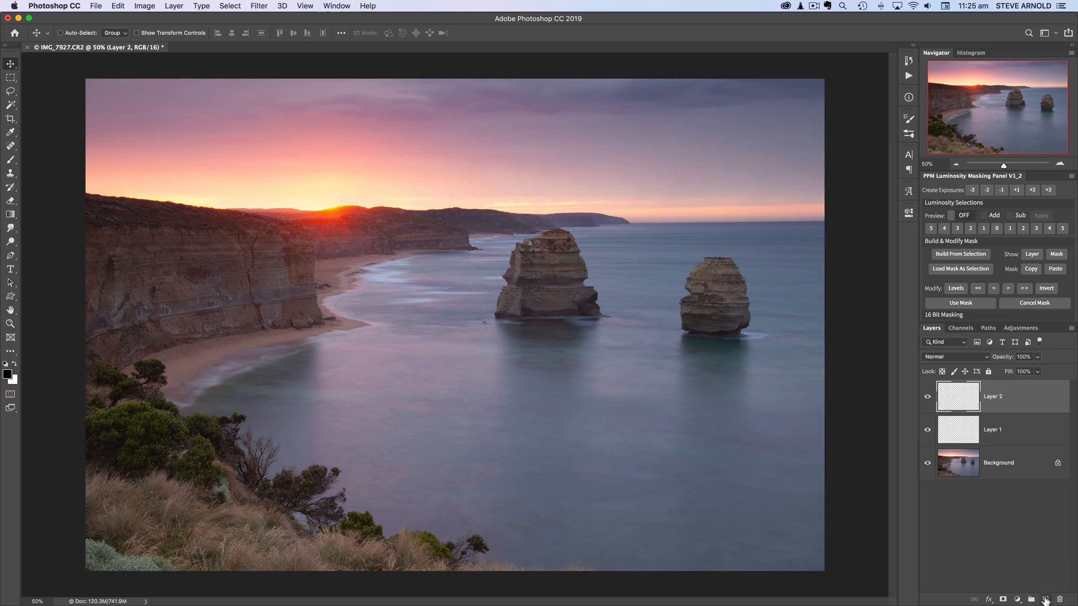
{"action": "mouse_move", "coordinate": [986, 403]}
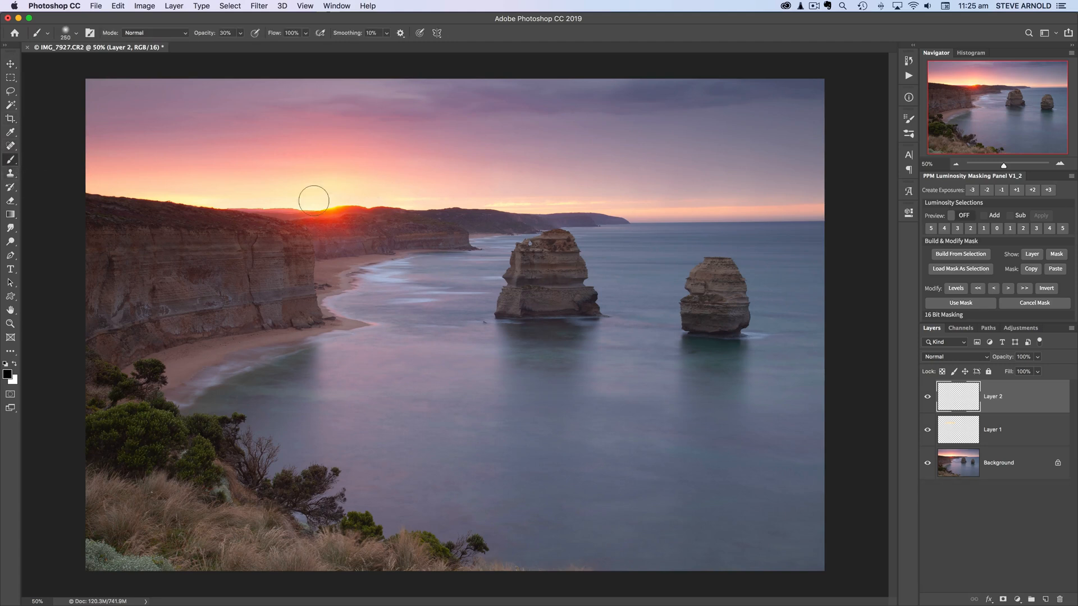
- Enlarge the brush for the sun glow, then lower Layer 2's opacity to about 45%
{"action": "key", "text": "]"}
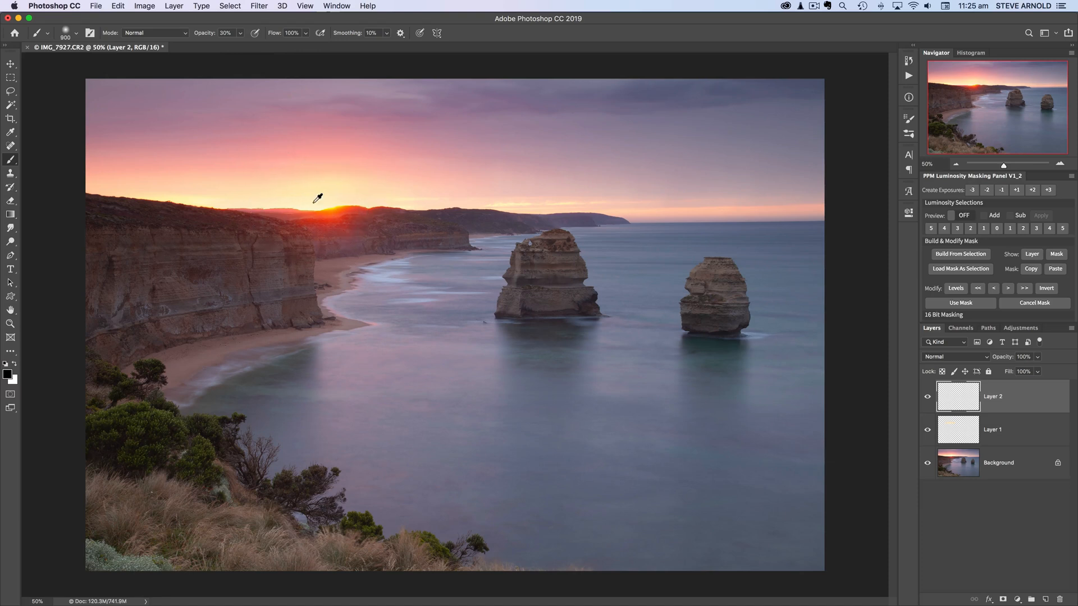
{"action": "mouse_move", "coordinate": [317, 198]}
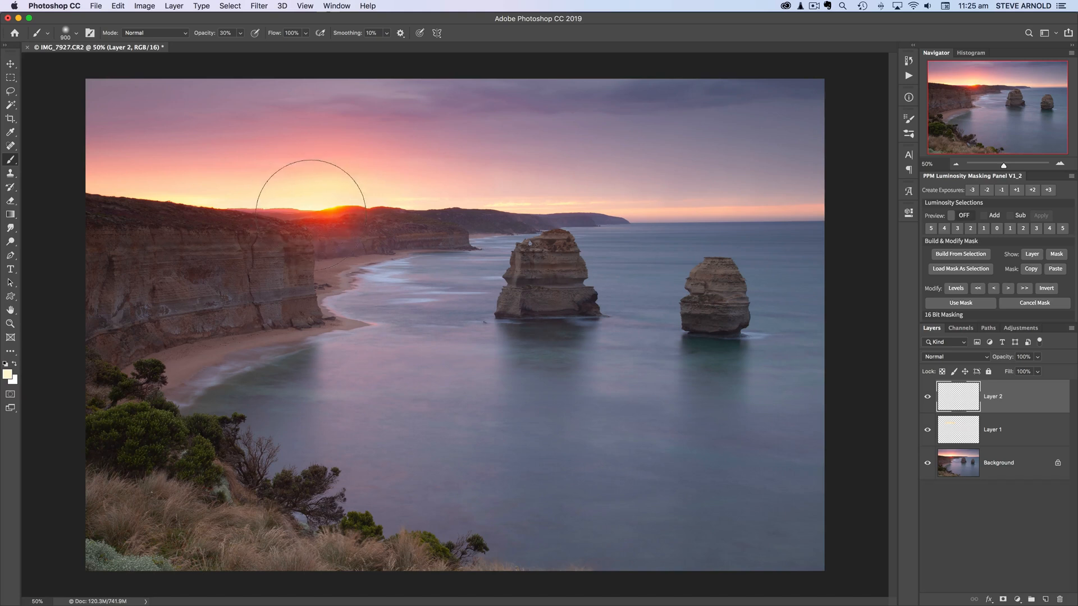
{"action": "mouse_move", "coordinate": [310, 195]}
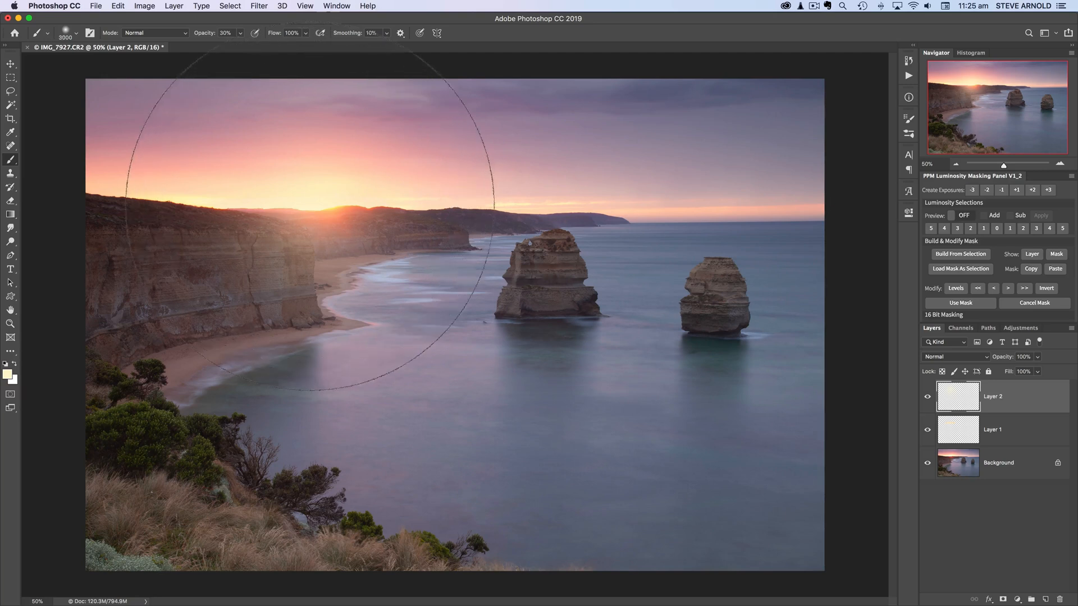
{"action": "key", "text": "]"}
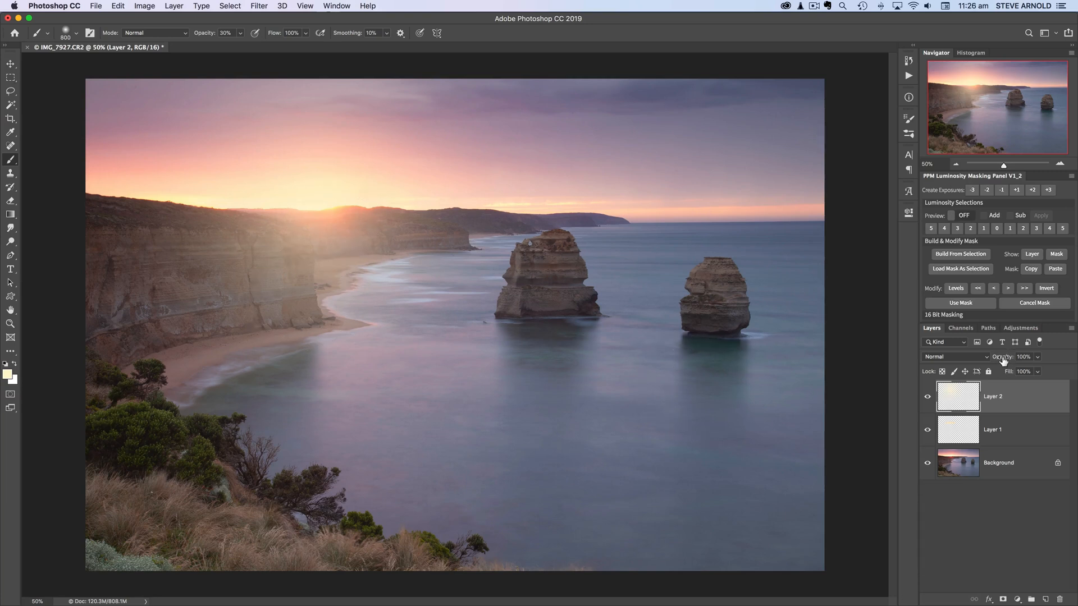
{"action": "left_click_drag", "start_coordinate": [1004, 357], "coordinate": [989, 356]}
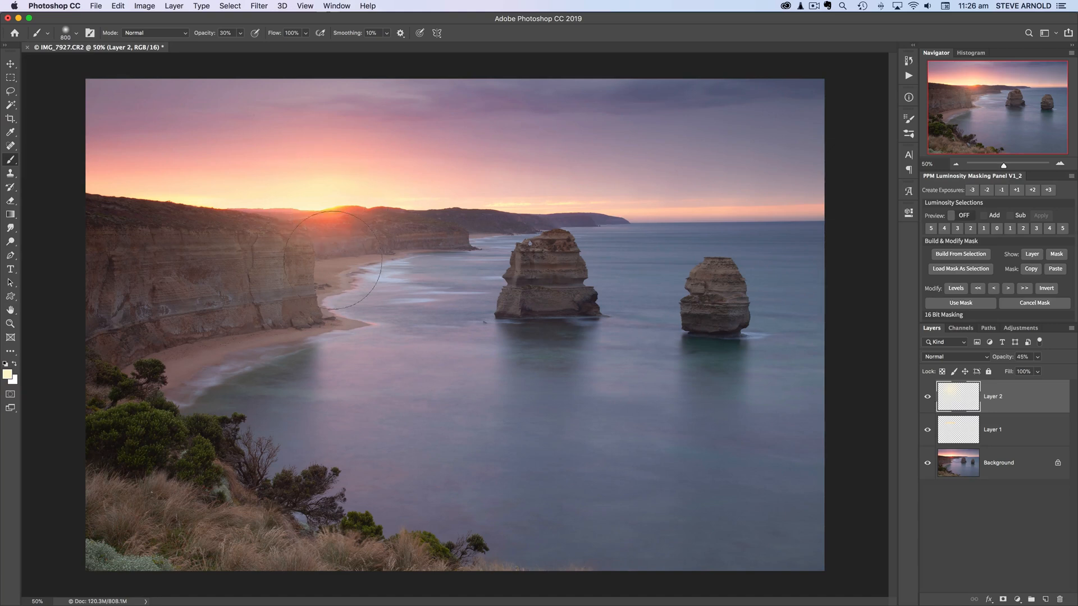
{"action": "mouse_move", "coordinate": [389, 209]}
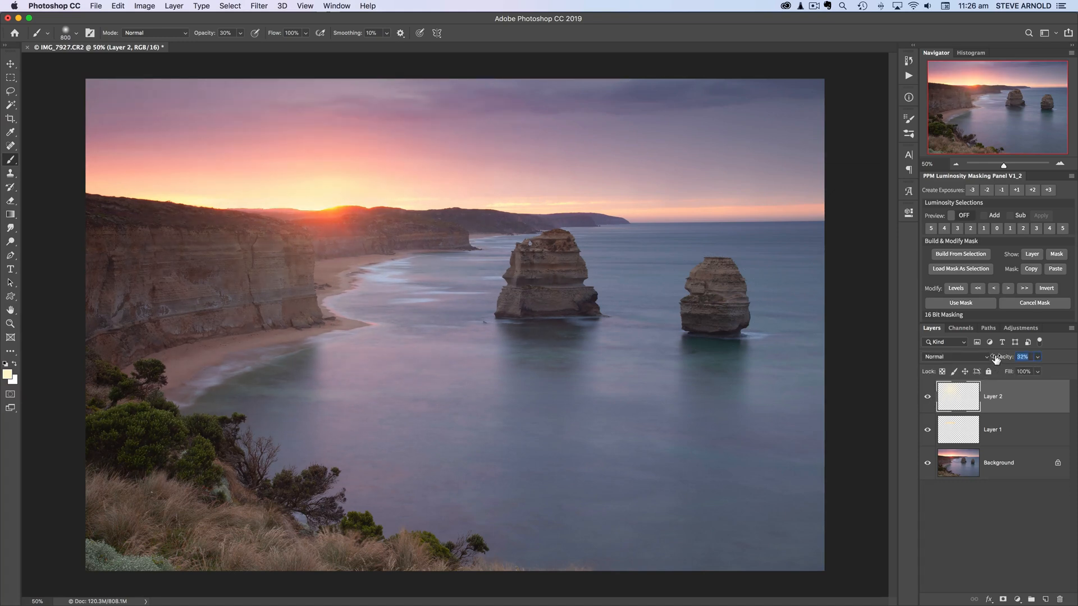
{"action": "left_click_drag", "start_coordinate": [1023, 357], "coordinate": [1010, 357]}
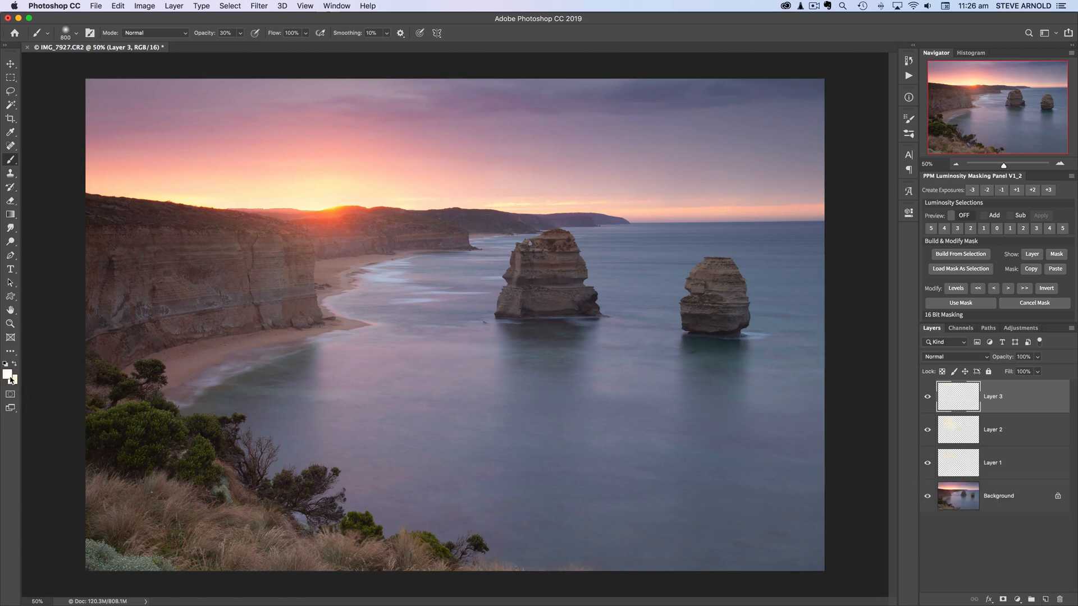
{"action": "mouse_move", "coordinate": [317, 204]}
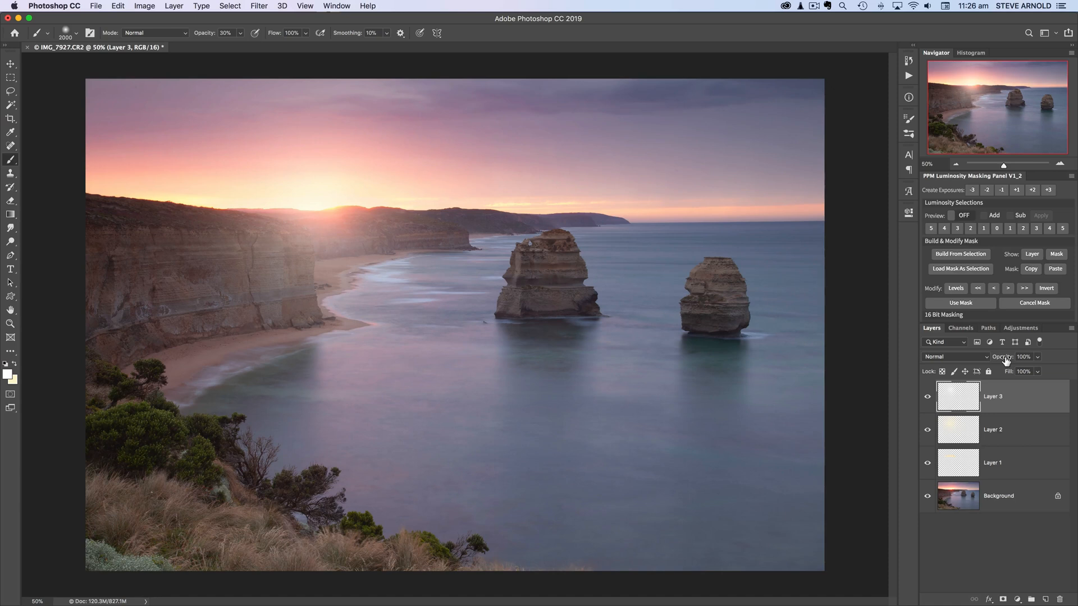
- Set Layer 3 to Soft Light and toggle its visibility to compare the glow
{"action": "left_click", "coordinate": [952, 356]}
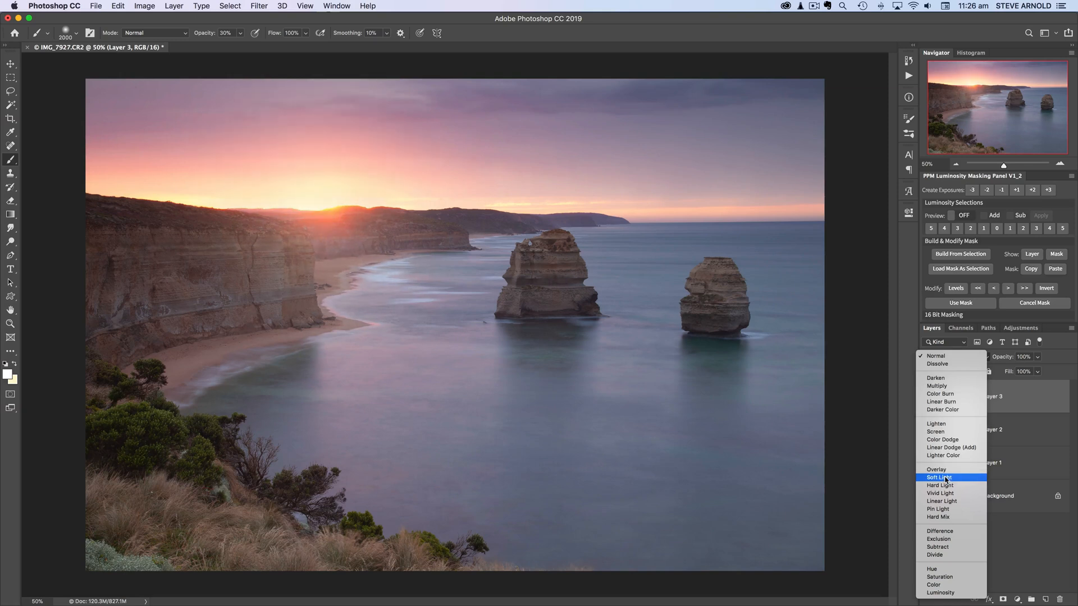
{"action": "left_click", "coordinate": [939, 478]}
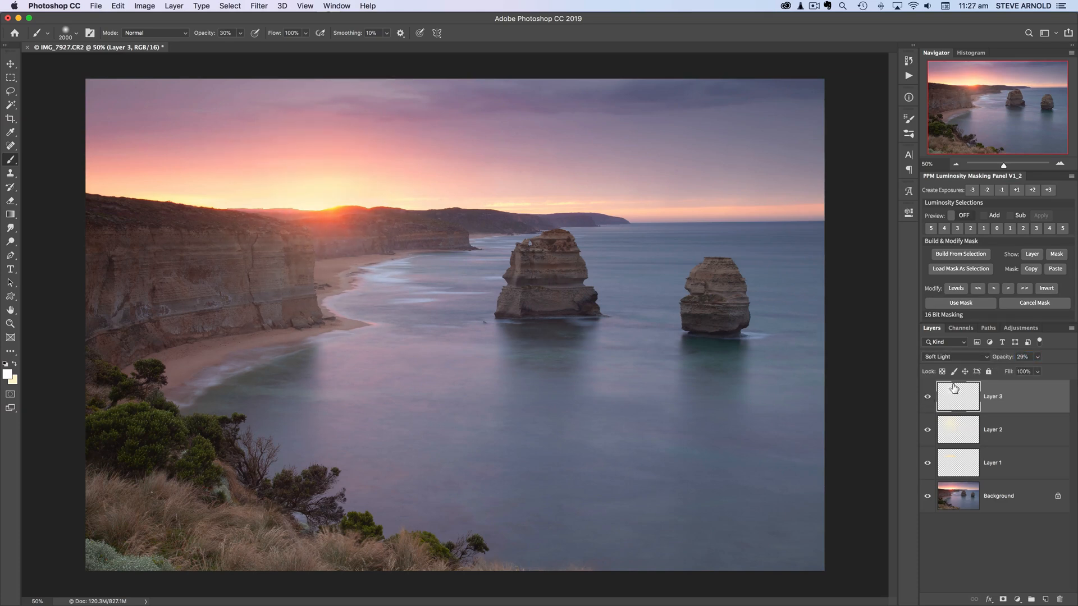
{"action": "left_click", "coordinate": [927, 399]}
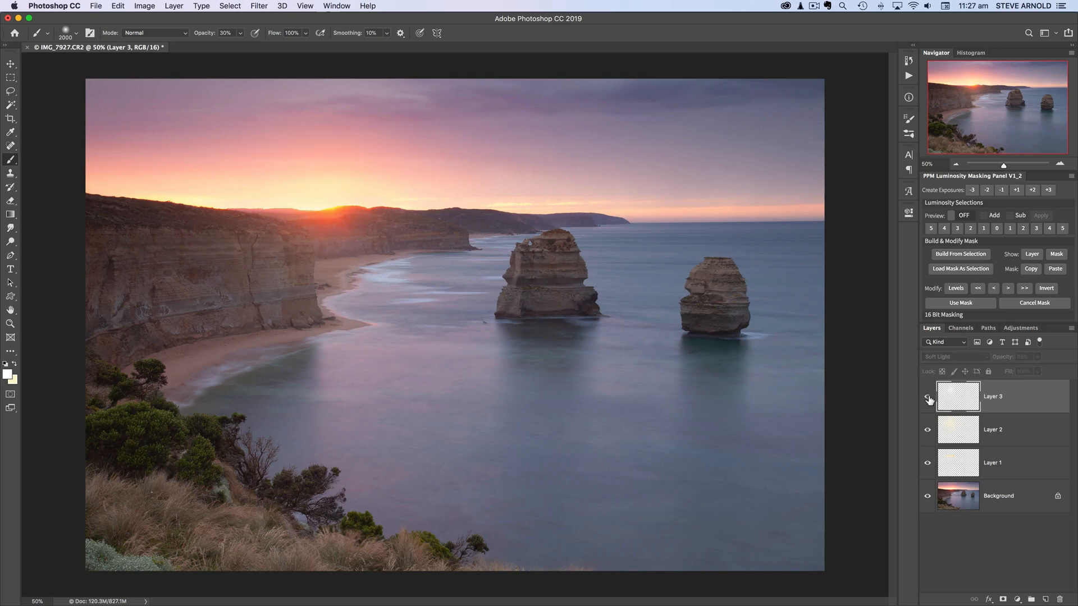
{"action": "left_click", "coordinate": [927, 398]}
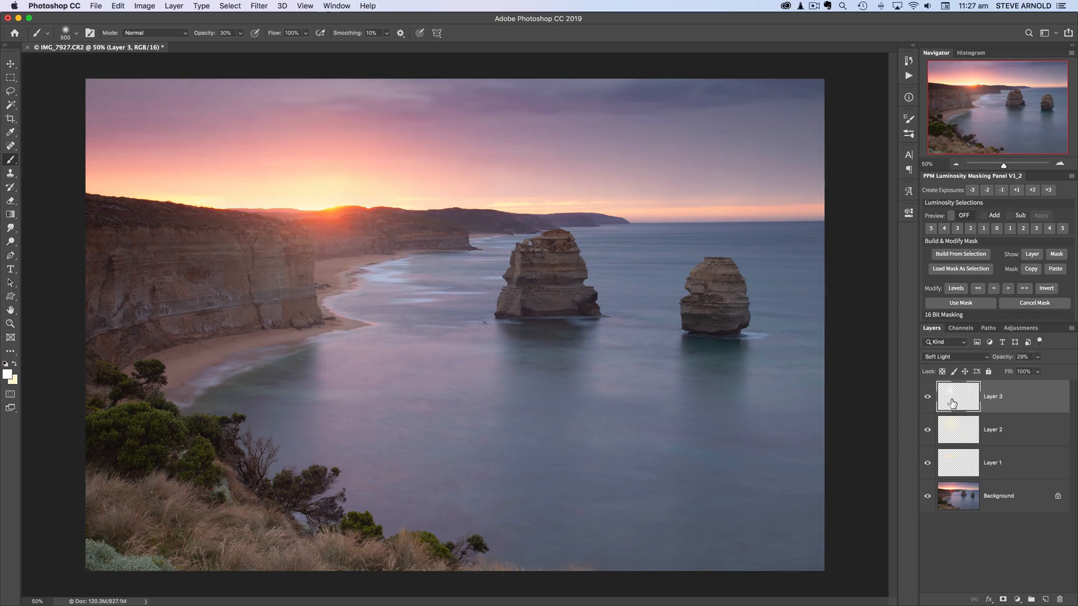
- Add a Curves adjustment above Layer 1 with a subtle midtone lift (126 in, 135 out)
{"action": "left_click", "coordinate": [991, 463]}
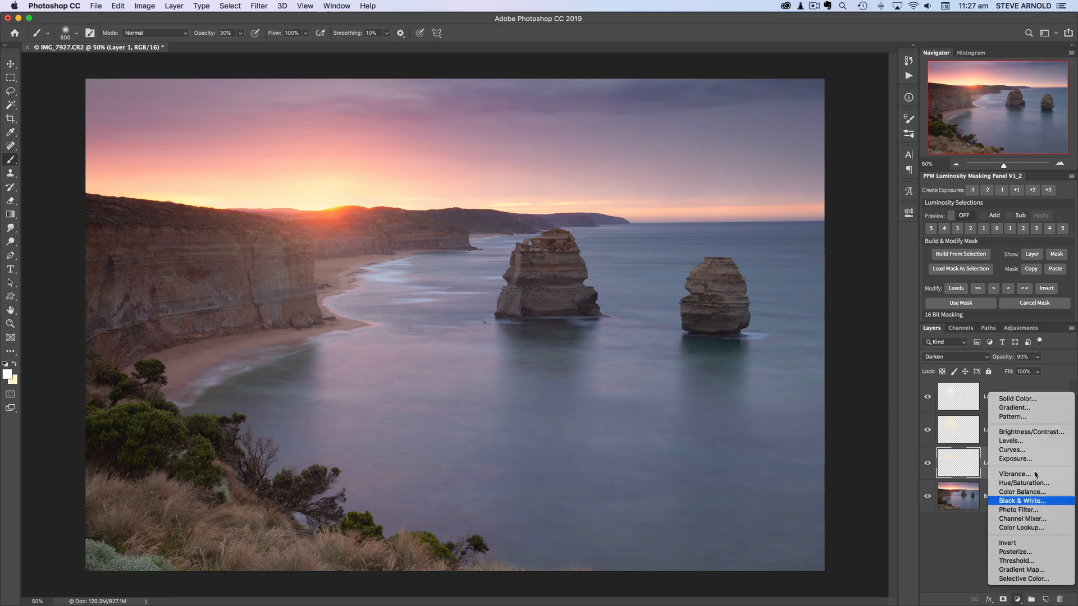
{"action": "left_click", "coordinate": [1011, 450]}
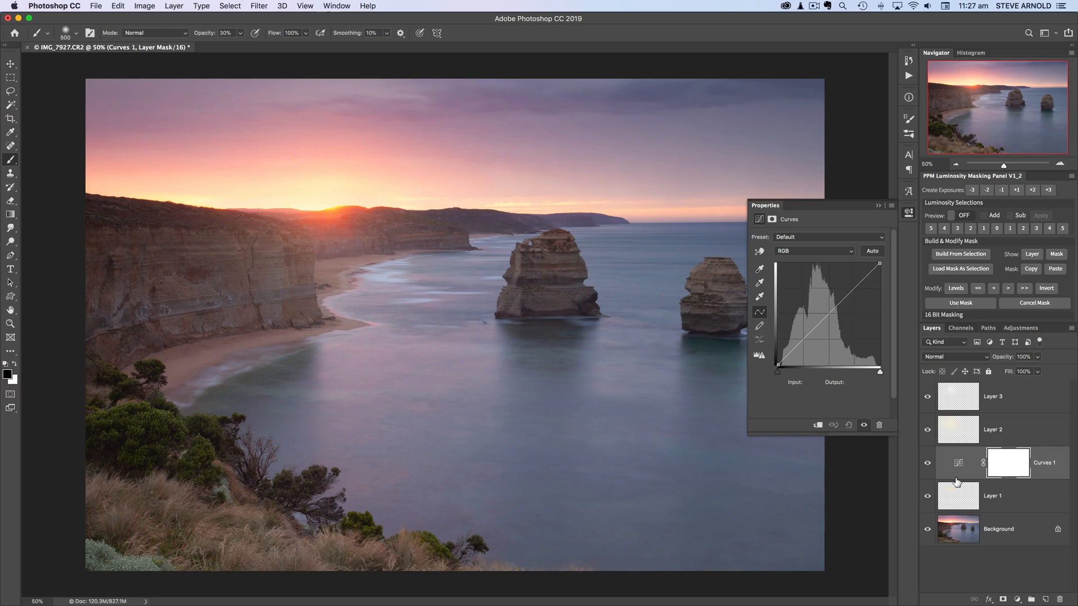
{"action": "mouse_move", "coordinate": [955, 492]}
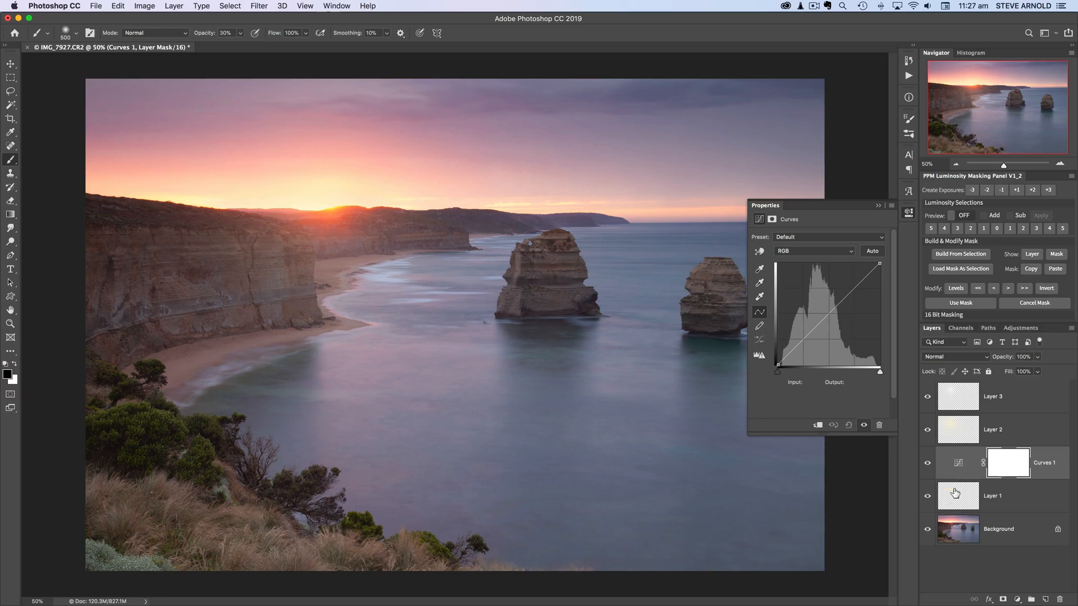
{"action": "mouse_move", "coordinate": [961, 481]}
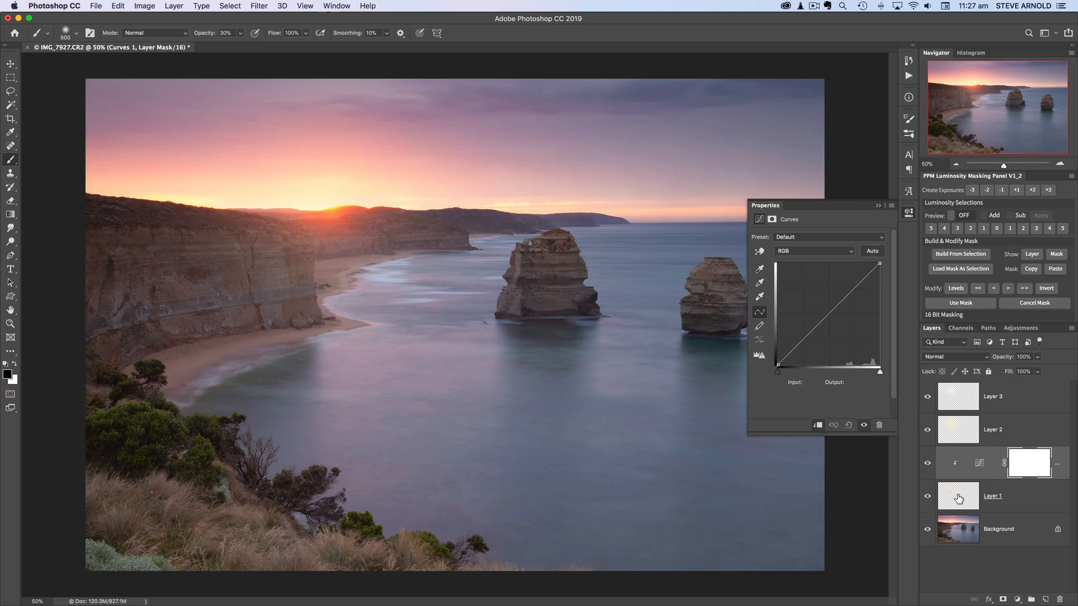
{"action": "mouse_move", "coordinate": [958, 495]}
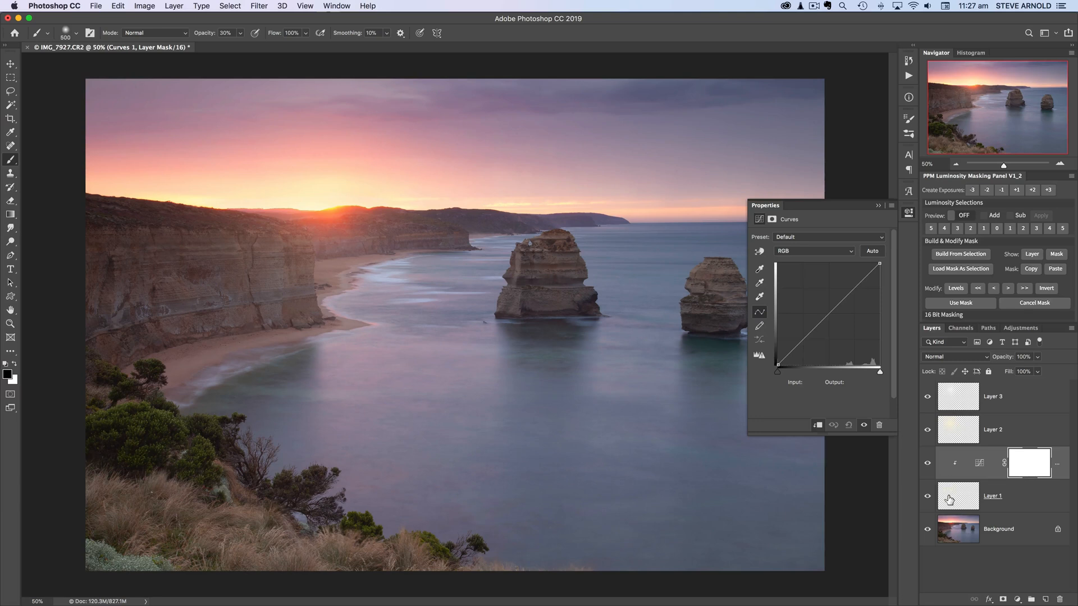
{"action": "left_click", "coordinate": [827, 316]}
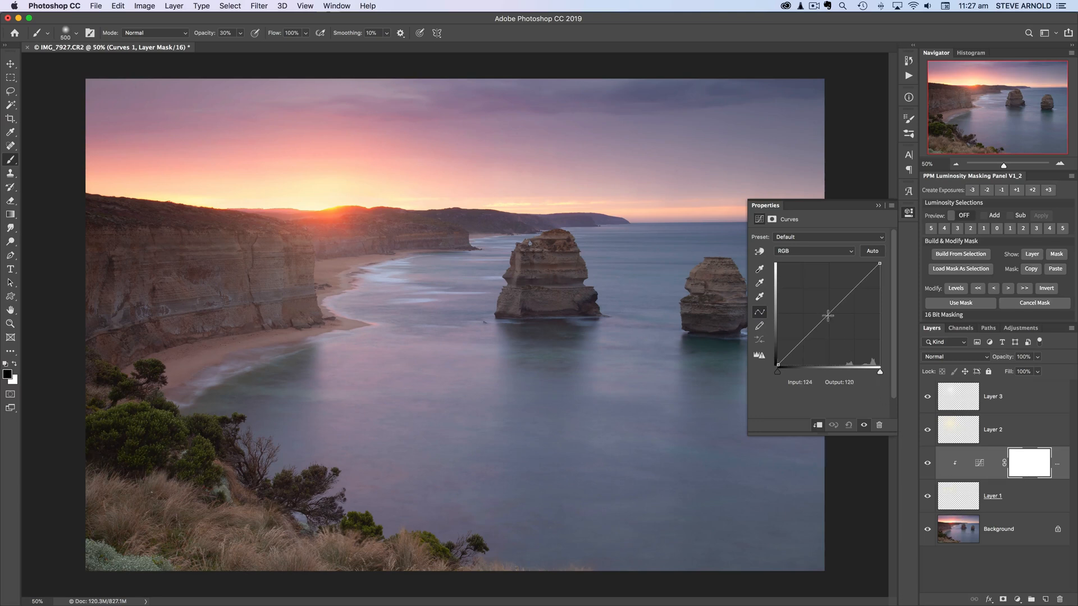
{"action": "left_click_drag", "start_coordinate": [828, 315], "coordinate": [829, 297]}
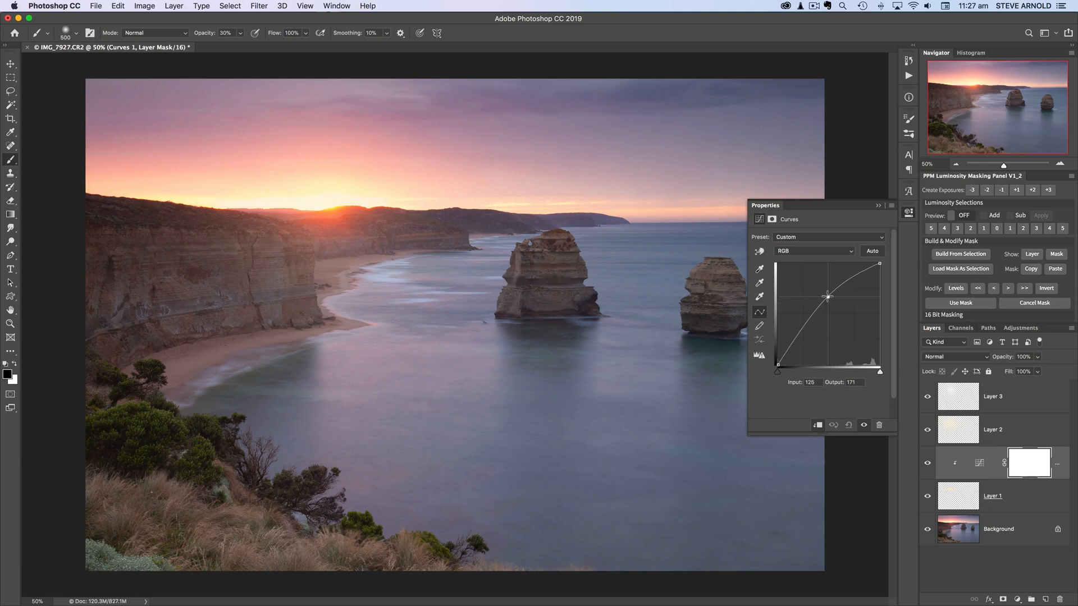
{"action": "left_click_drag", "start_coordinate": [827, 297], "coordinate": [829, 306]}
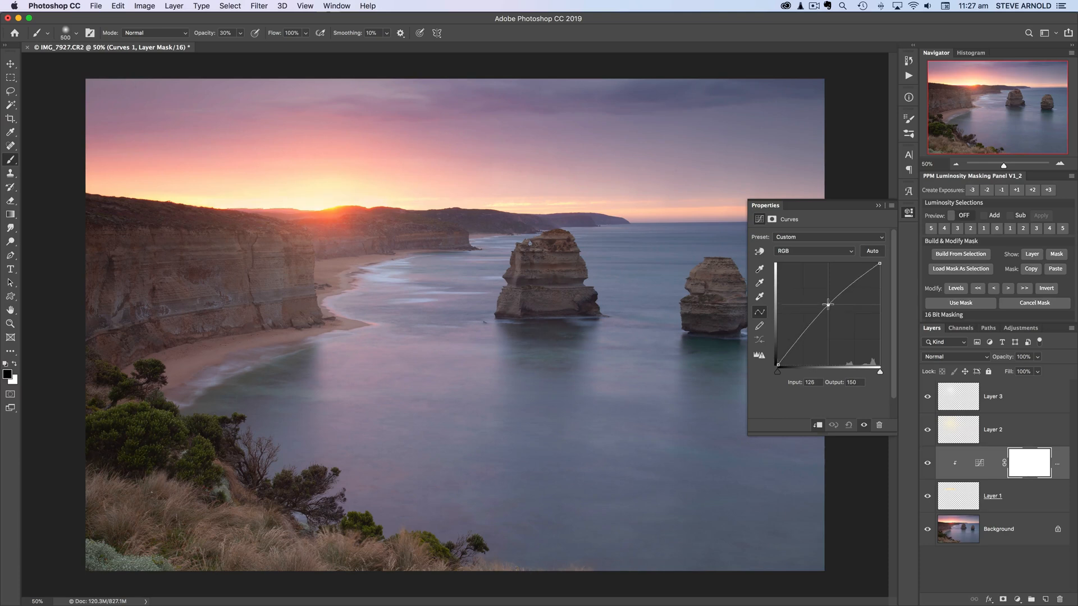
{"action": "left_click_drag", "start_coordinate": [828, 305], "coordinate": [828, 310]}
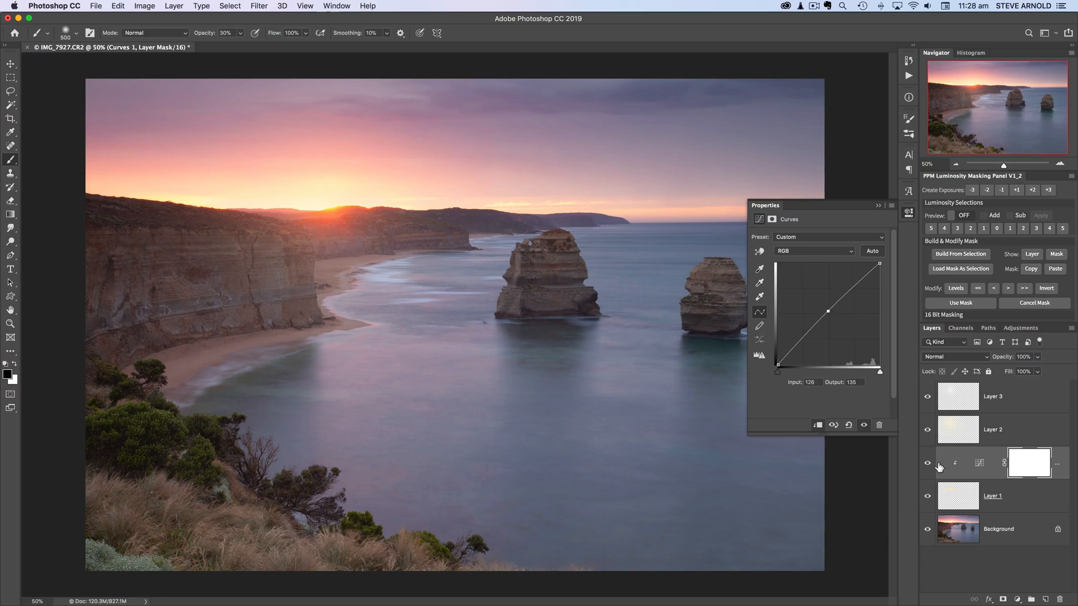
{"action": "mouse_move", "coordinate": [931, 469]}
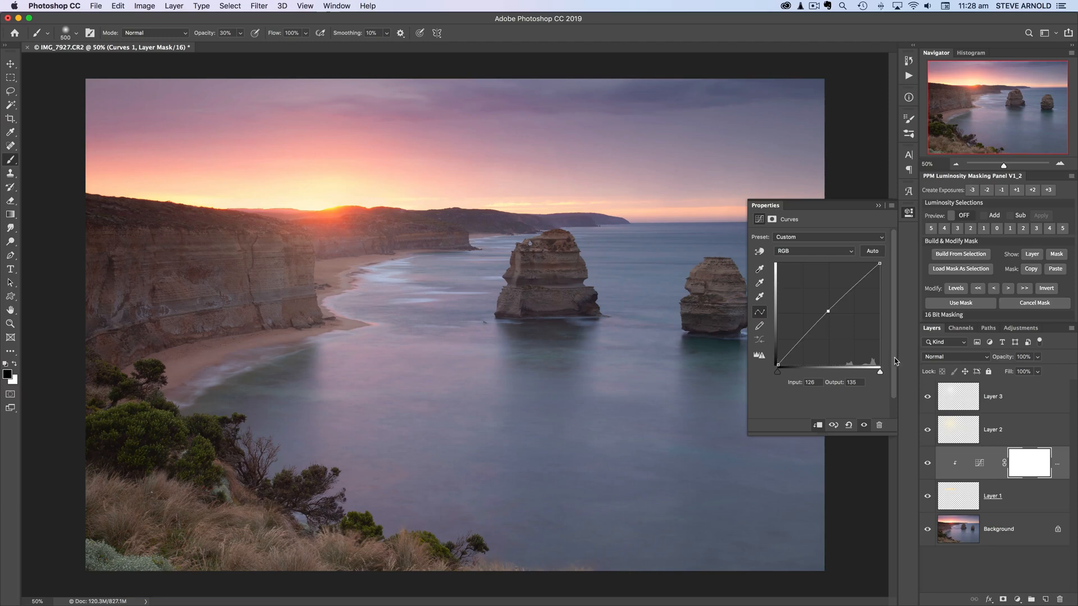
{"action": "mouse_move", "coordinate": [990, 222]}
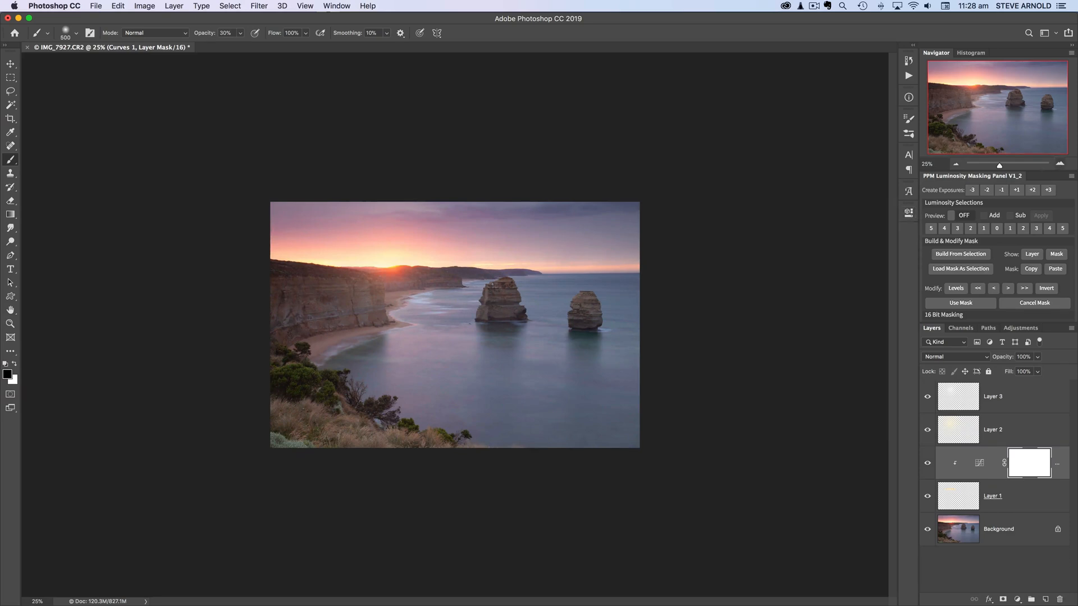
{"action": "mouse_move", "coordinate": [1061, 165]}
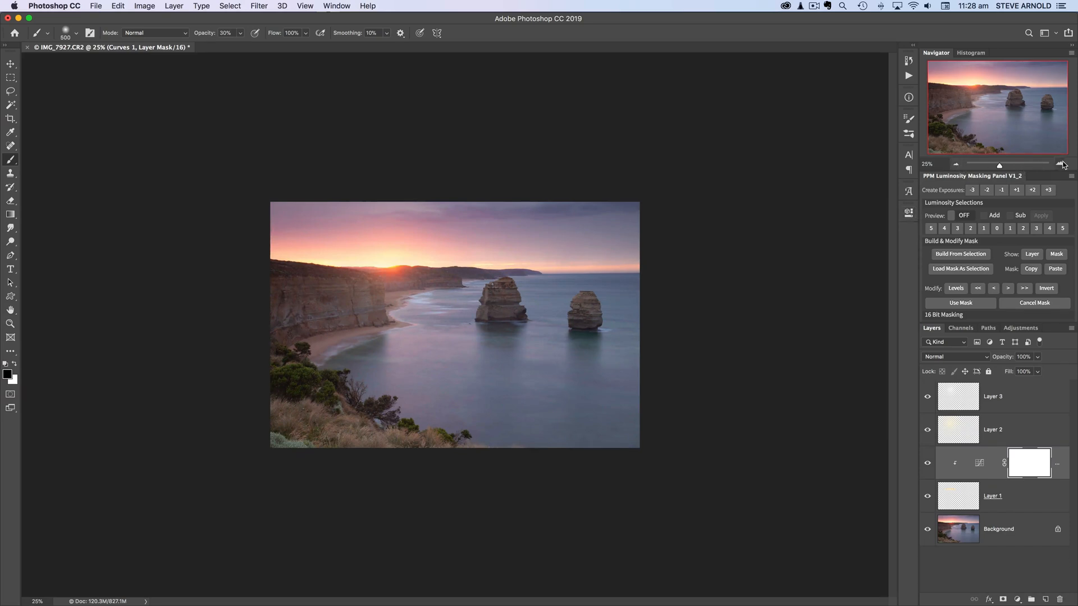
- Give Layer 3 20% opacity and Soft Light blending, then hide glow layers to compare
{"action": "left_click", "coordinate": [992, 396]}
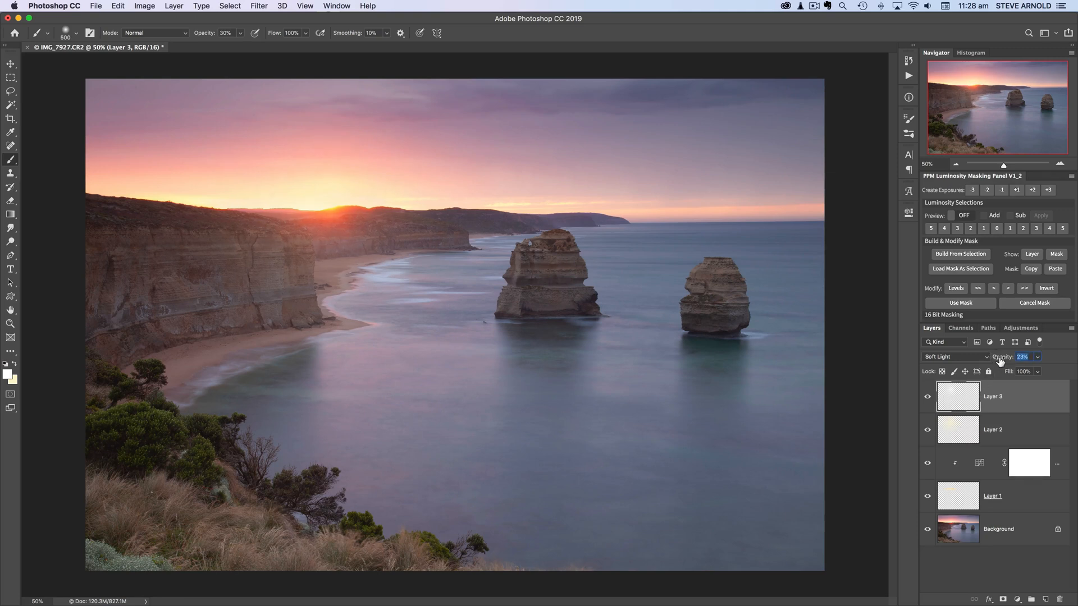
{"action": "left_click", "coordinate": [953, 357]}
{"action": "type", "text": "20"}
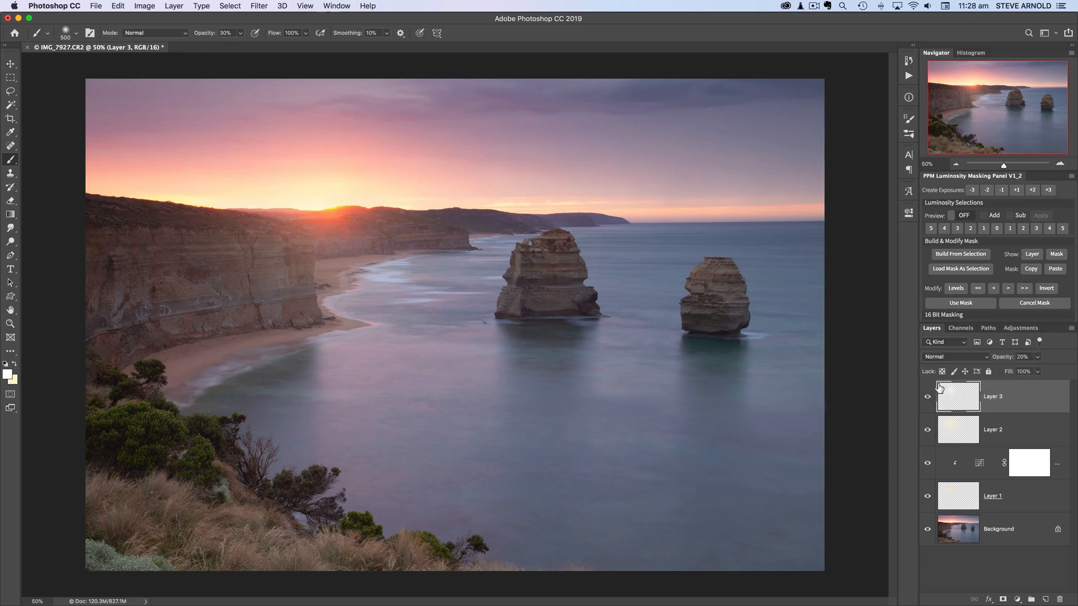
{"action": "left_click", "coordinate": [954, 357]}
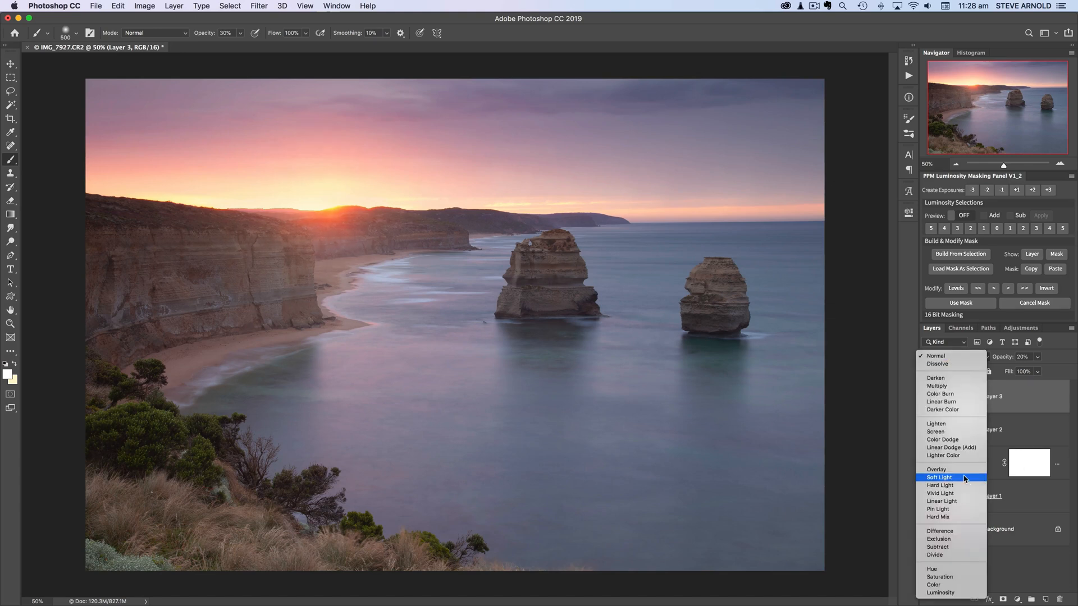
{"action": "mouse_move", "coordinate": [955, 470]}
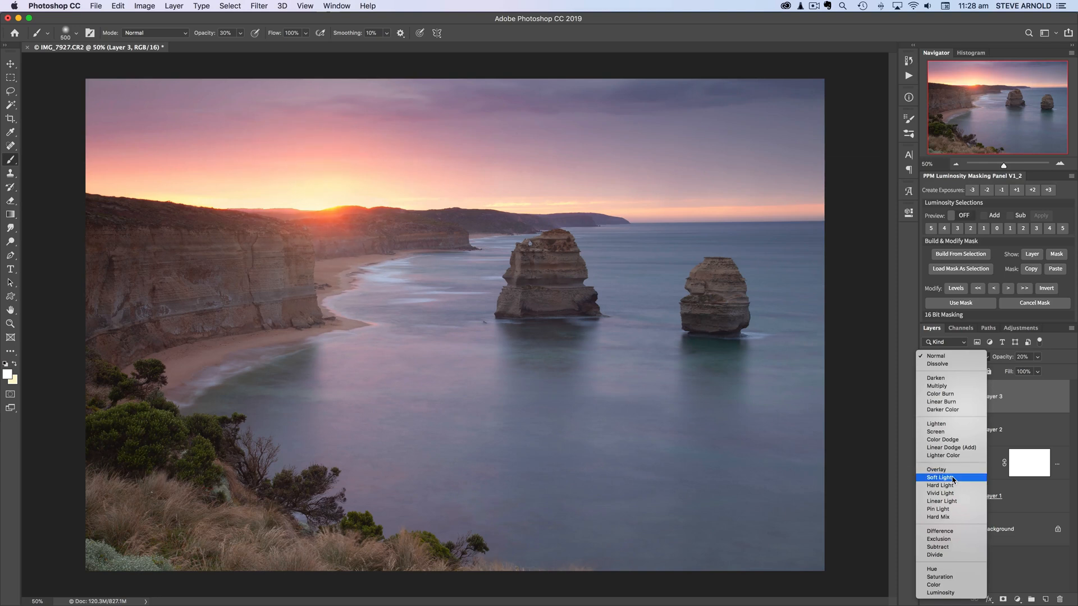
{"action": "left_click", "coordinate": [940, 477]}
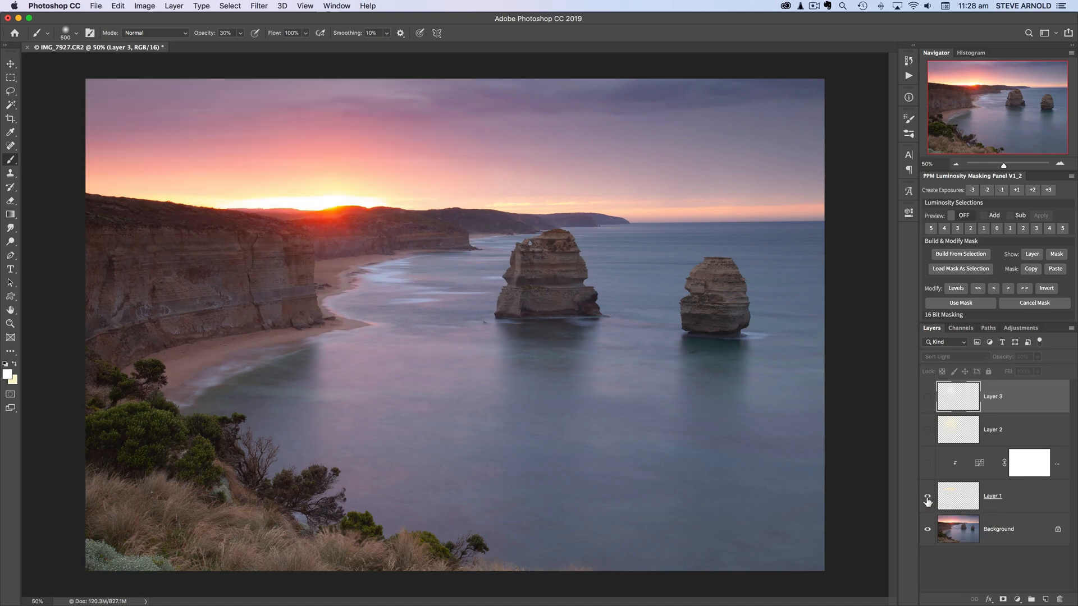
{"action": "left_click", "coordinate": [927, 499]}
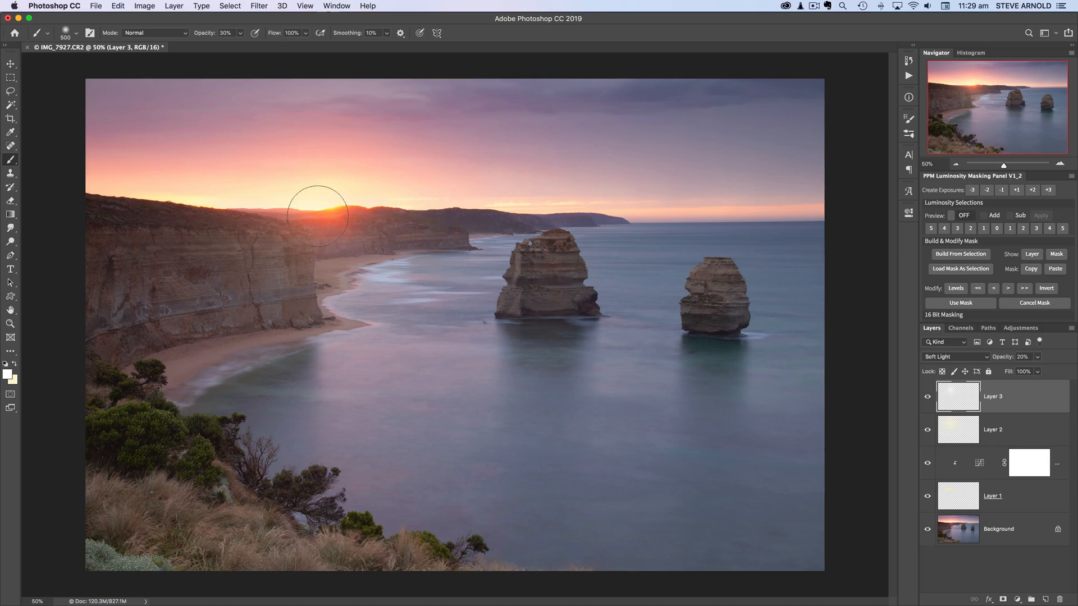
{"action": "mouse_move", "coordinate": [1035, 563]}
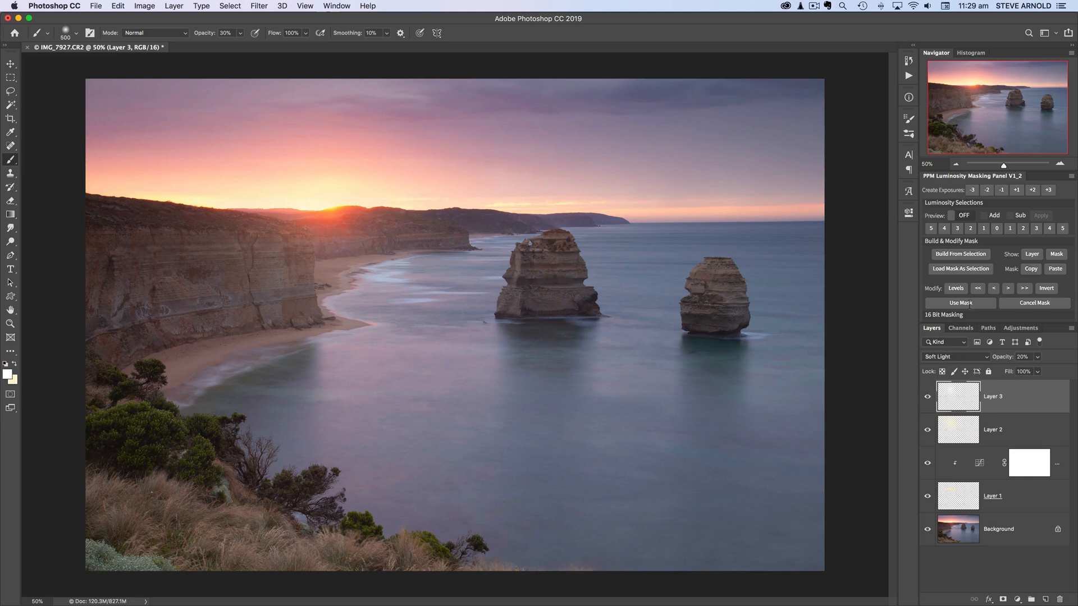
{"action": "mouse_move", "coordinate": [419, 316]}
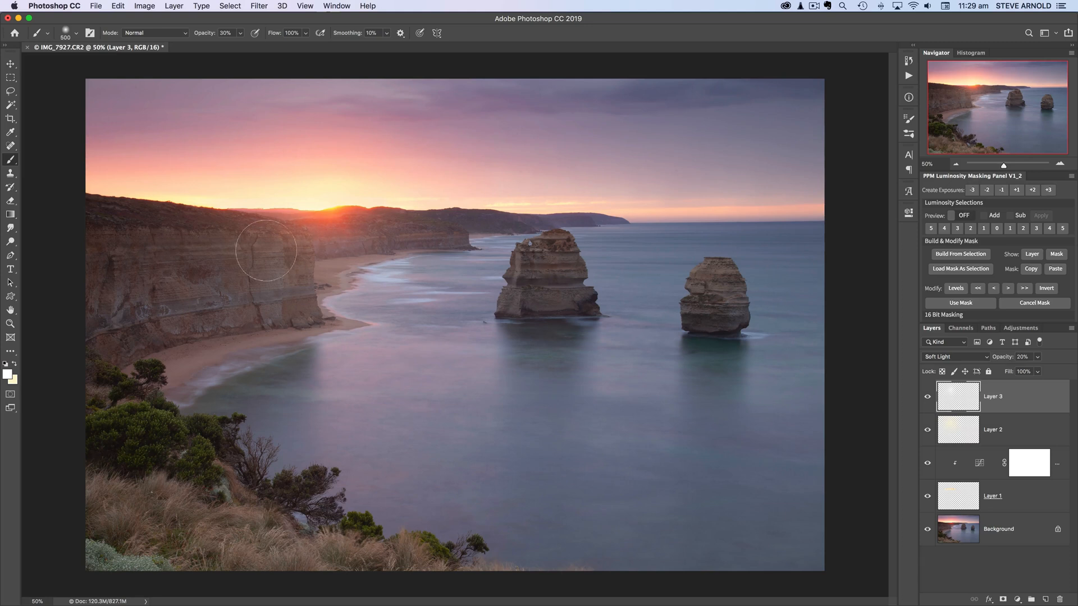
{"action": "mouse_move", "coordinate": [272, 202]}
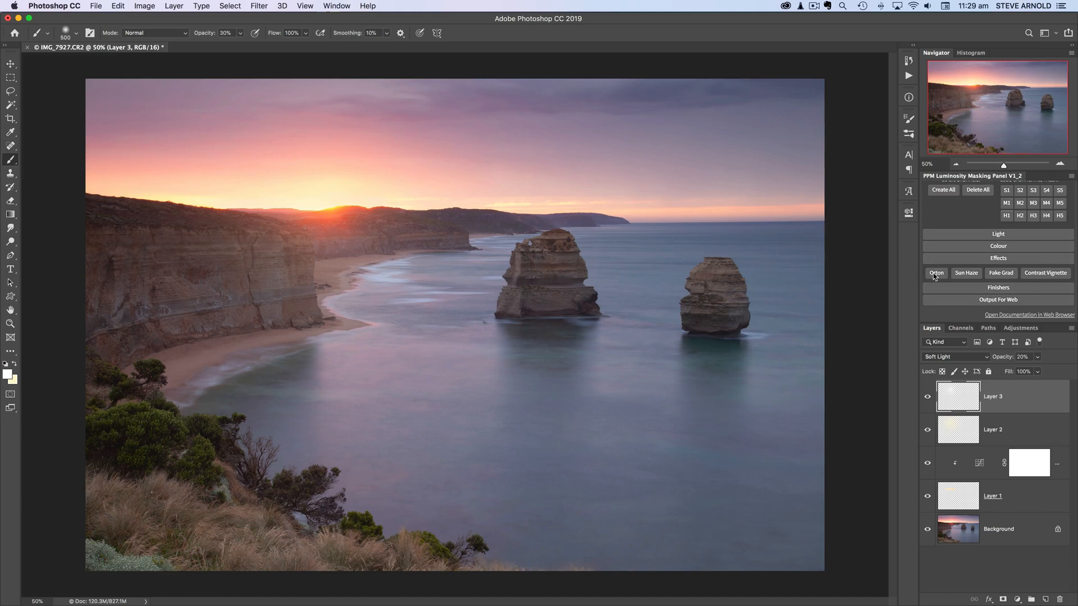
- Add the Orton Effect layer from the PPM panel and target its layer mask
{"action": "left_click", "coordinate": [936, 273]}
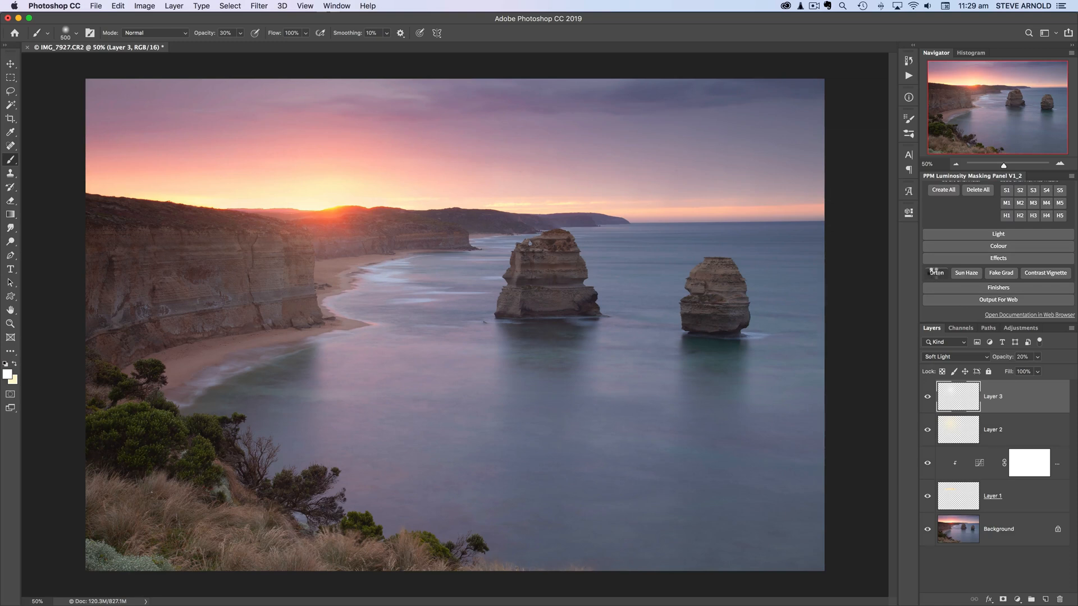
{"action": "left_click", "coordinate": [935, 273]}
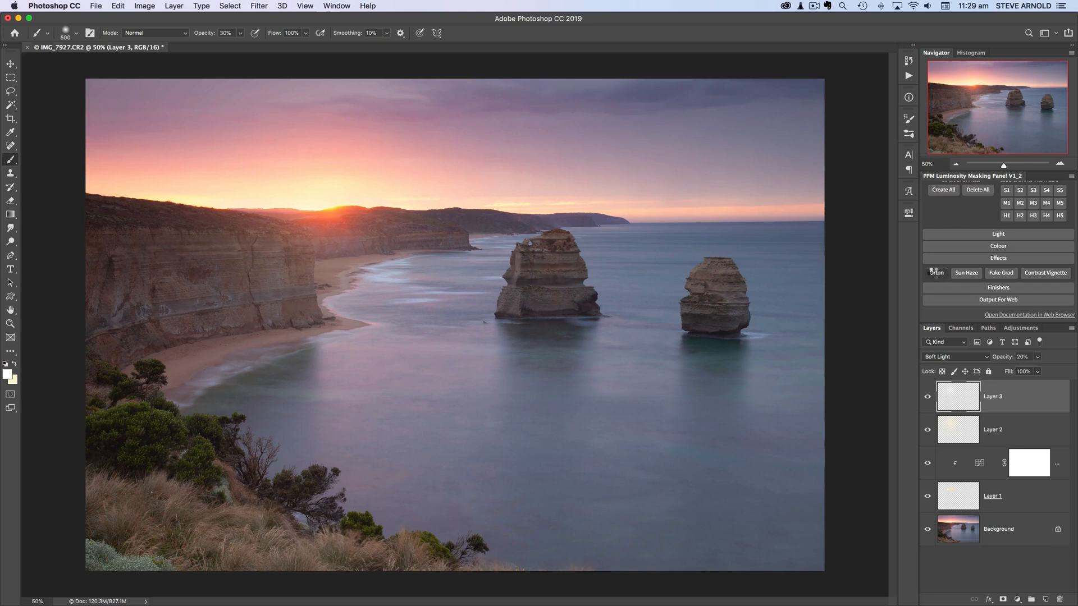
{"action": "left_click", "coordinate": [935, 273]}
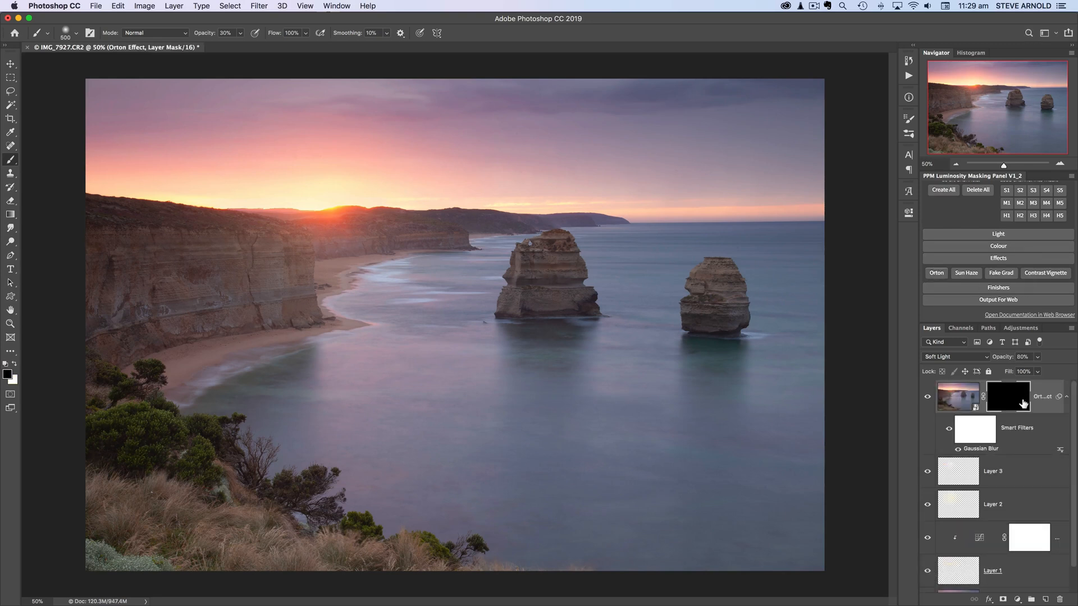
{"action": "left_click", "coordinate": [1007, 396]}
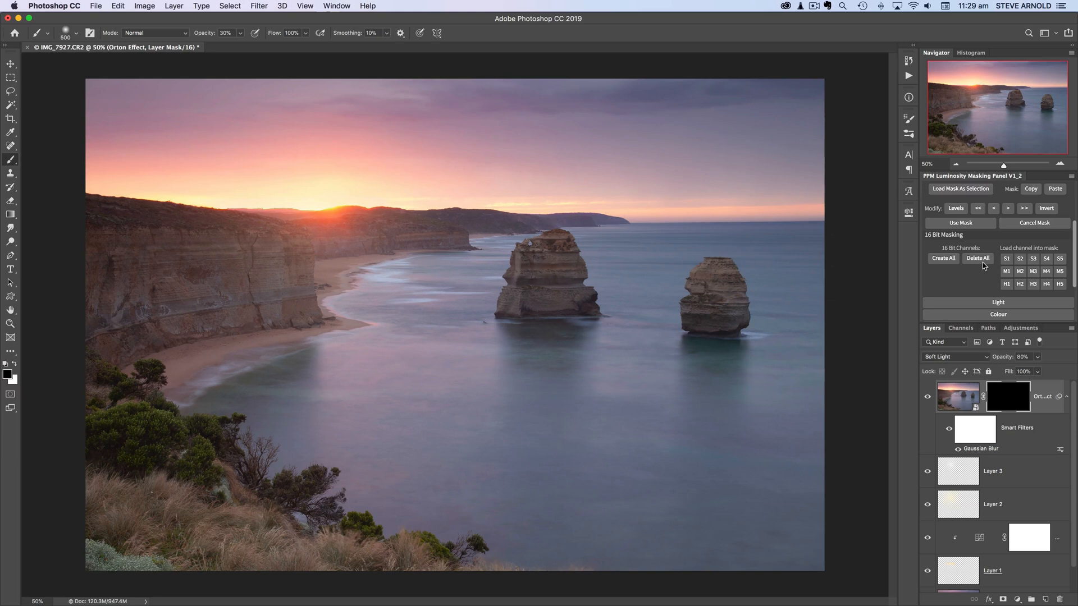
{"action": "mouse_move", "coordinate": [994, 268]}
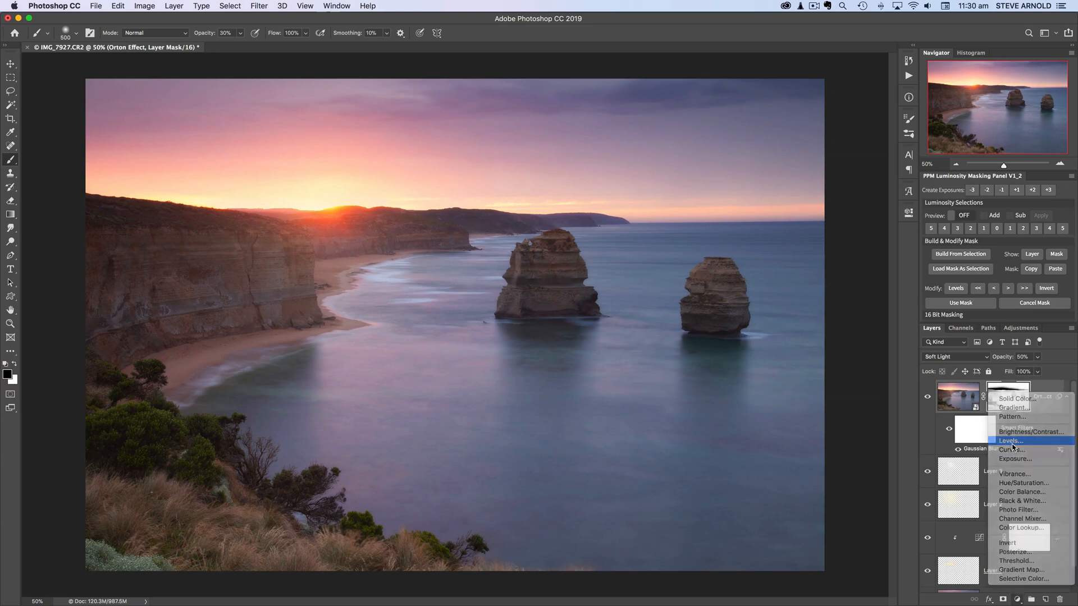
- Add a Levels adjustment with white point 221 and midtones 0.90
{"action": "left_click", "coordinate": [1009, 441]}
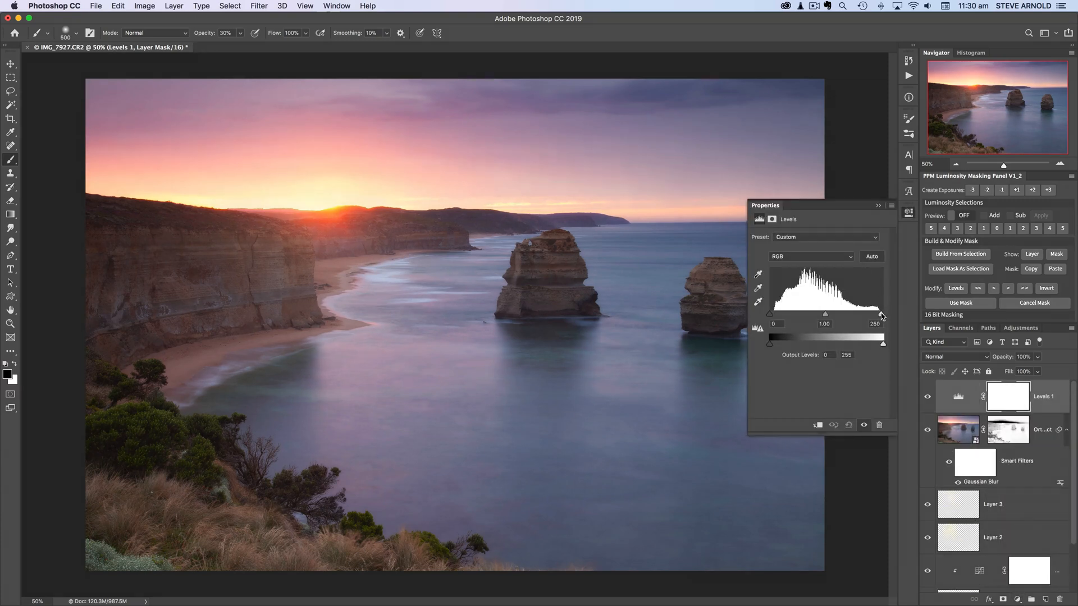
{"action": "left_click_drag", "start_coordinate": [882, 315], "coordinate": [867, 314]}
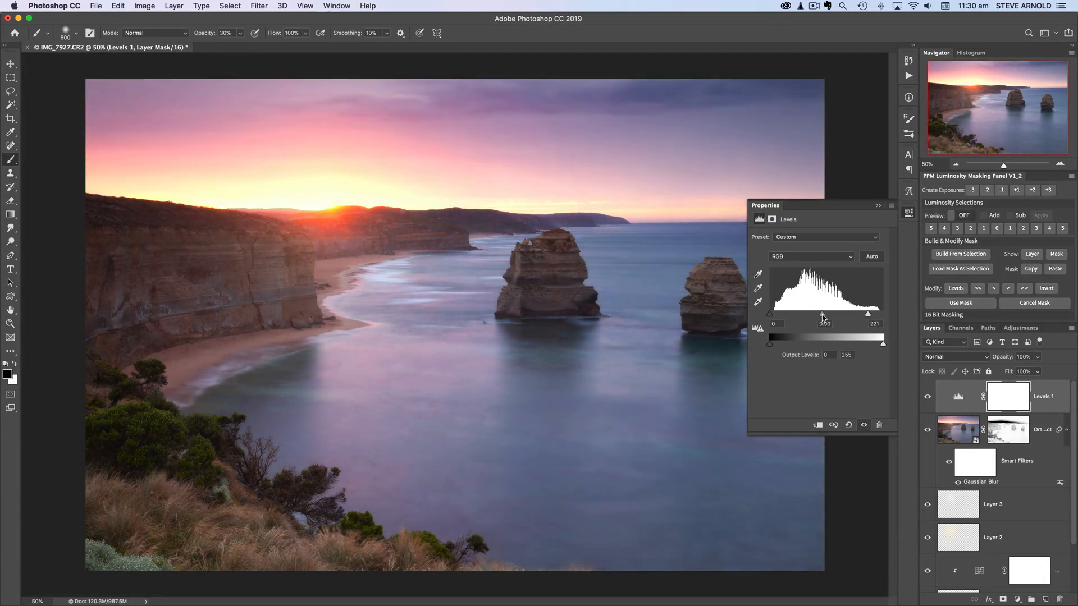
{"action": "left_click_drag", "start_coordinate": [822, 315], "coordinate": [866, 314]}
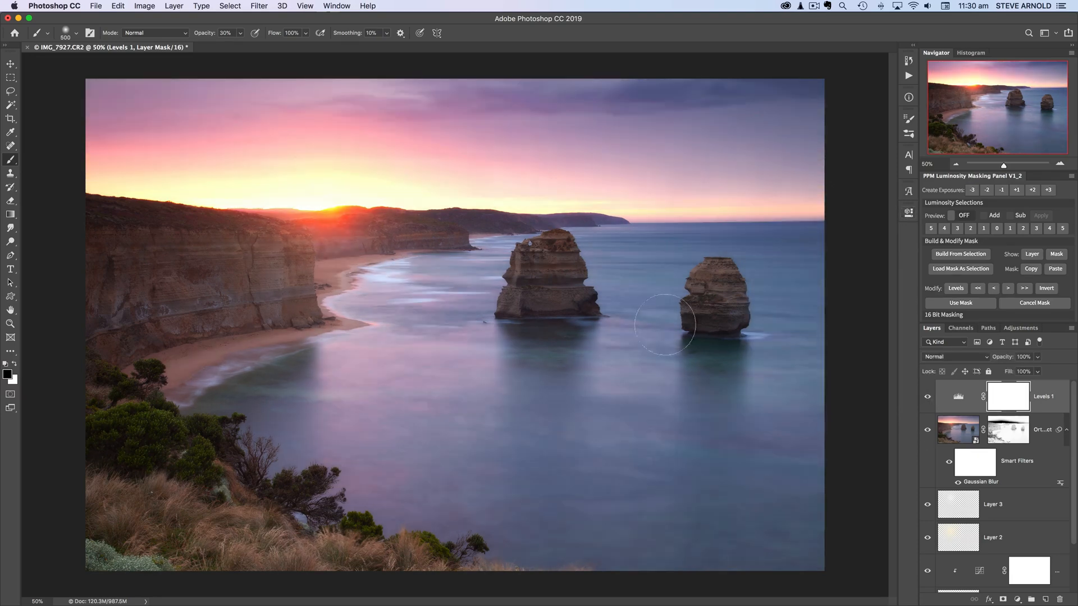
{"action": "mouse_move", "coordinate": [371, 193]}
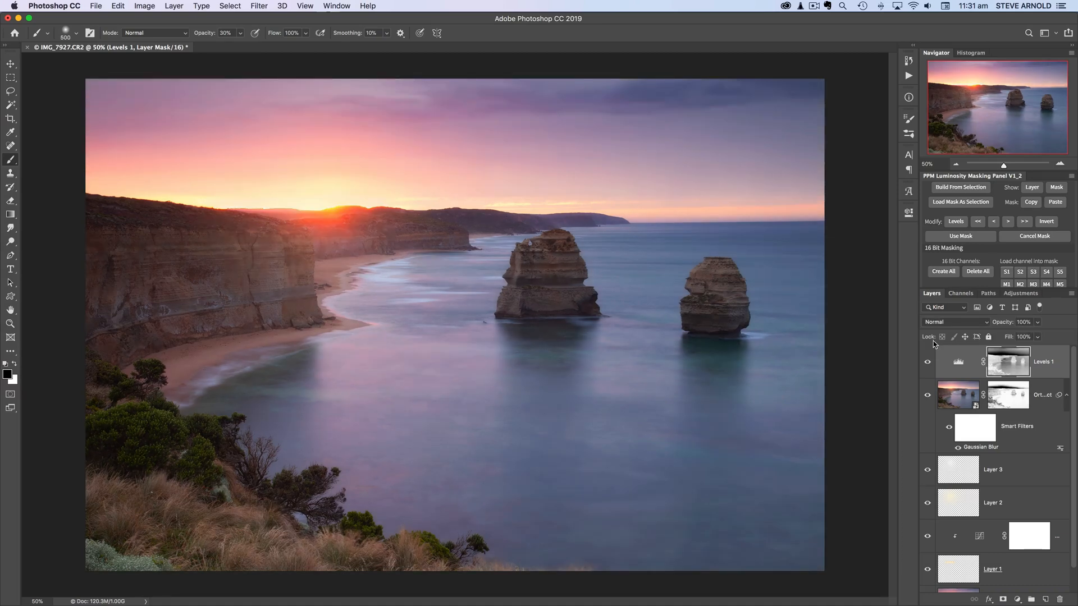
{"action": "mouse_move", "coordinate": [933, 344]}
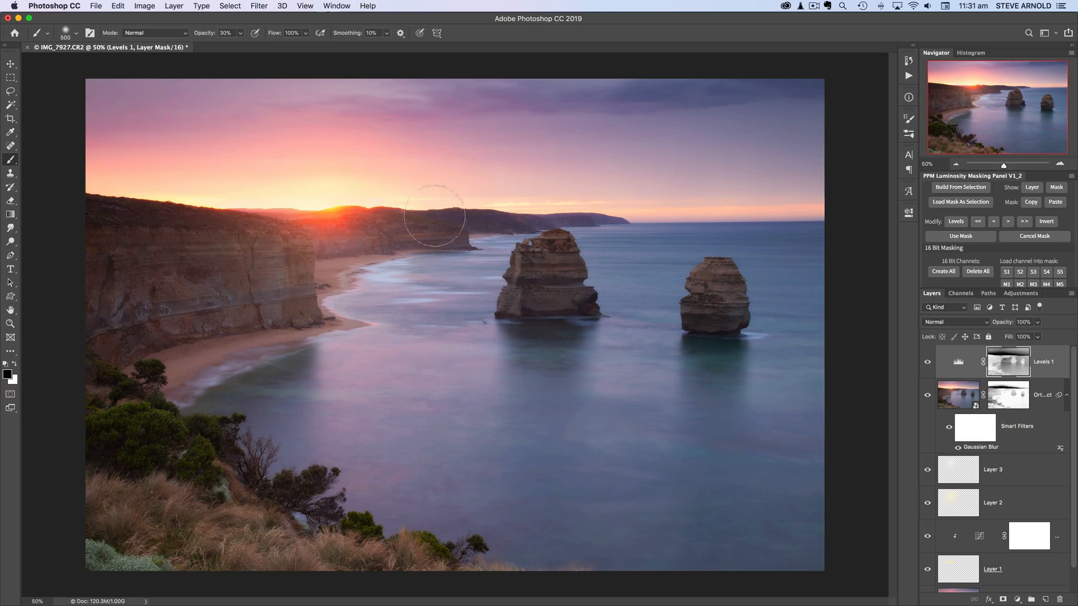
{"action": "mouse_move", "coordinate": [557, 211]}
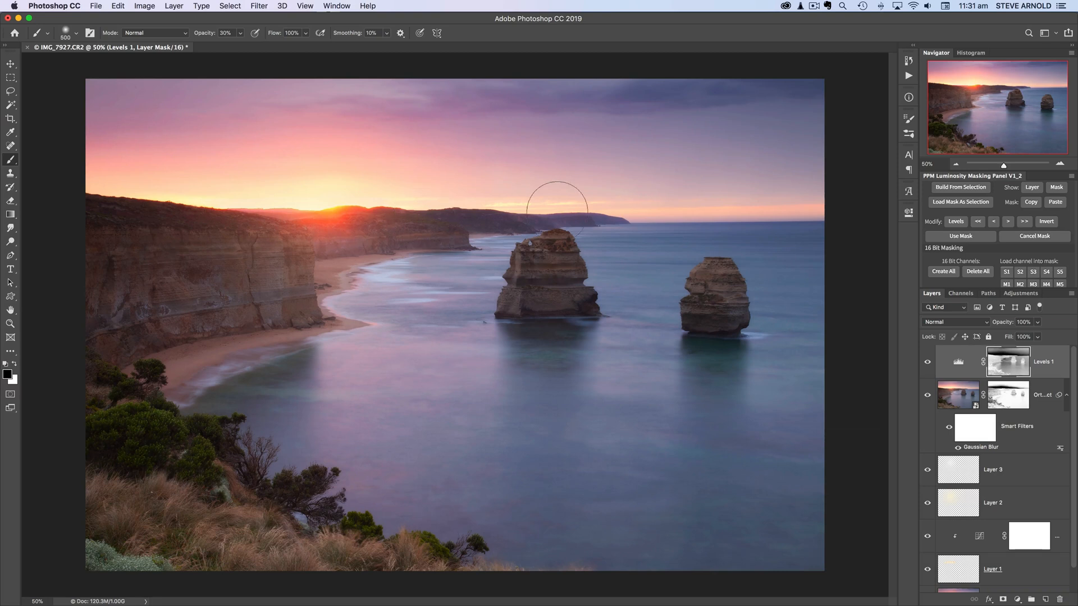